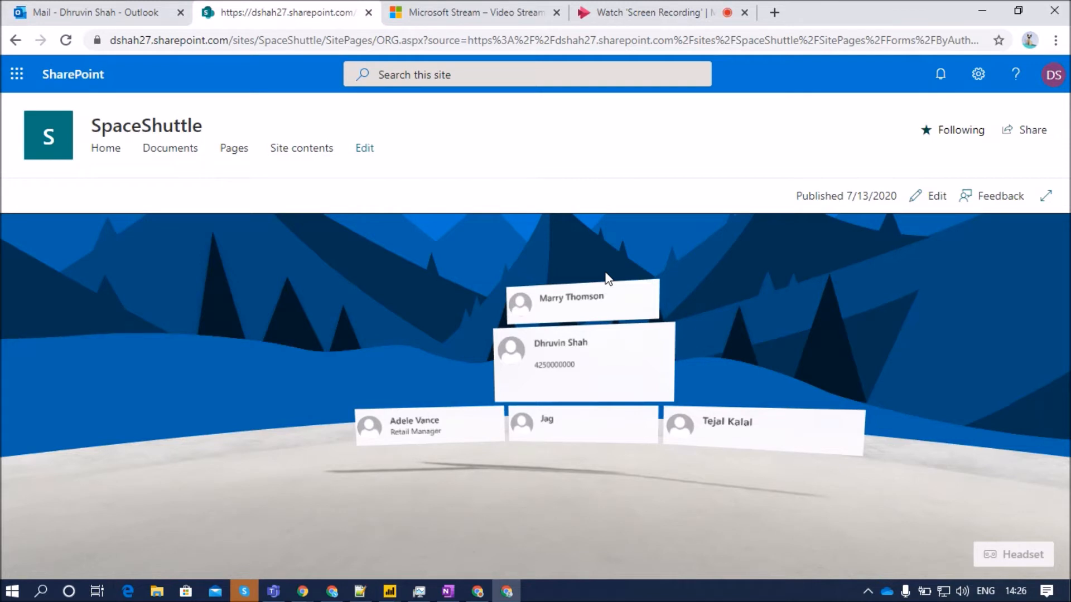
{"action": "mouse_move", "coordinate": [609, 309]}
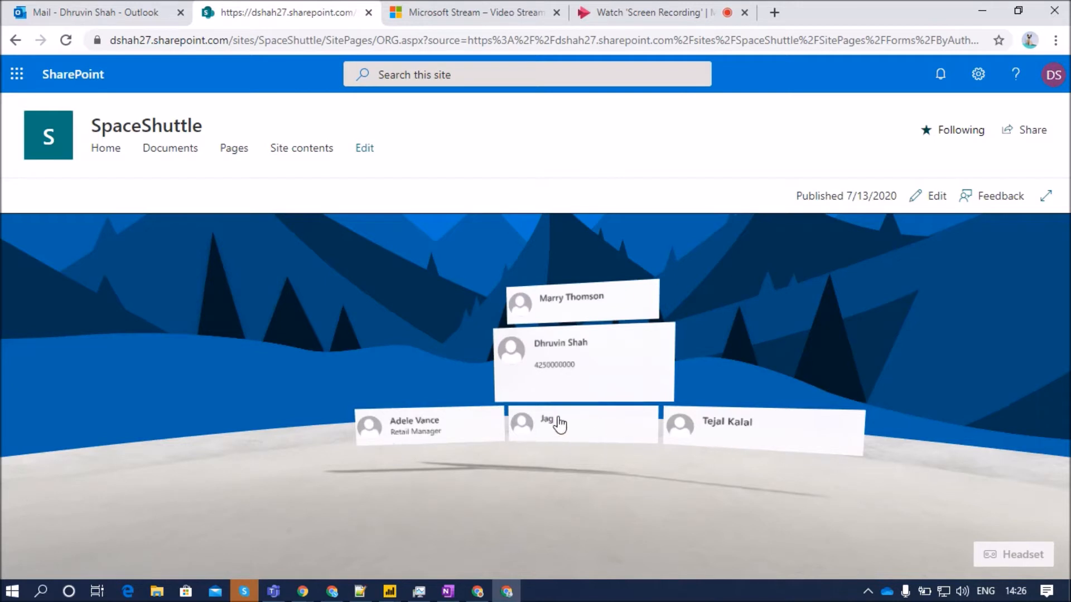
{"action": "mouse_move", "coordinate": [573, 373]}
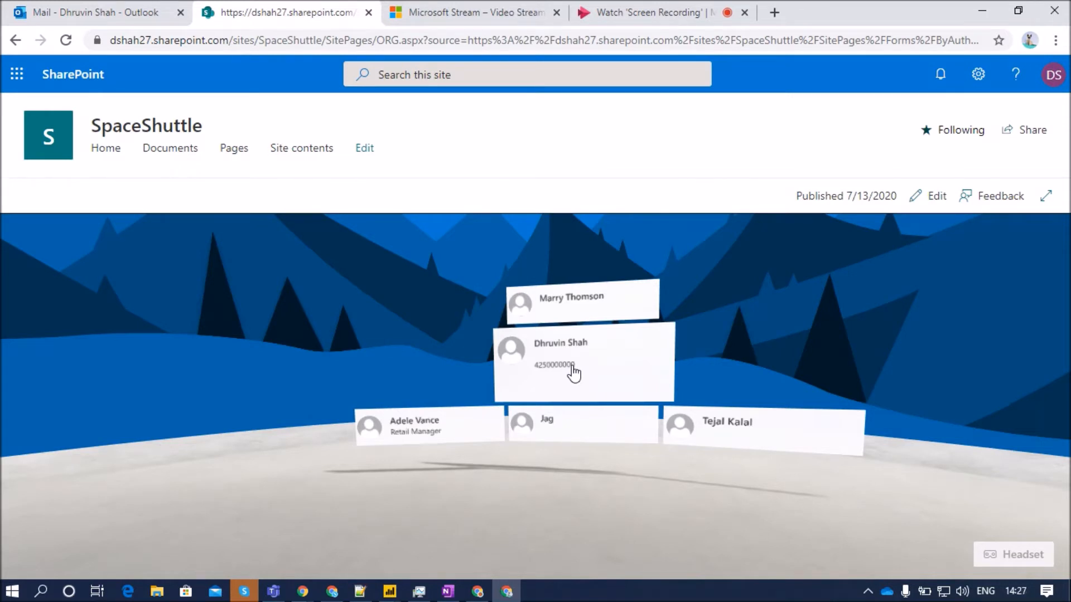
{"action": "mouse_move", "coordinate": [692, 438]}
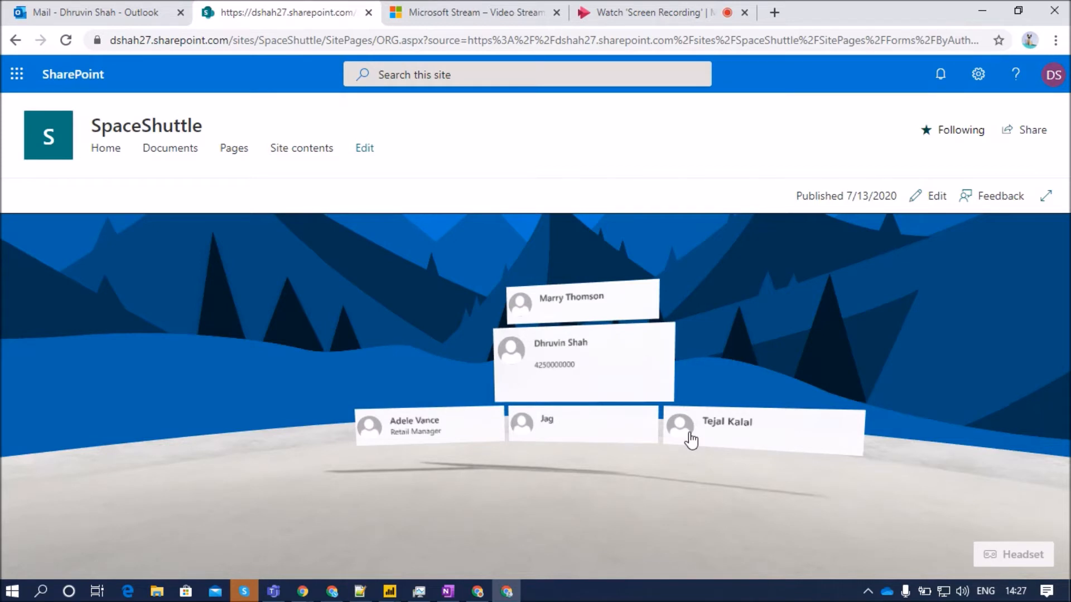
{"action": "mouse_move", "coordinate": [337, 250]}
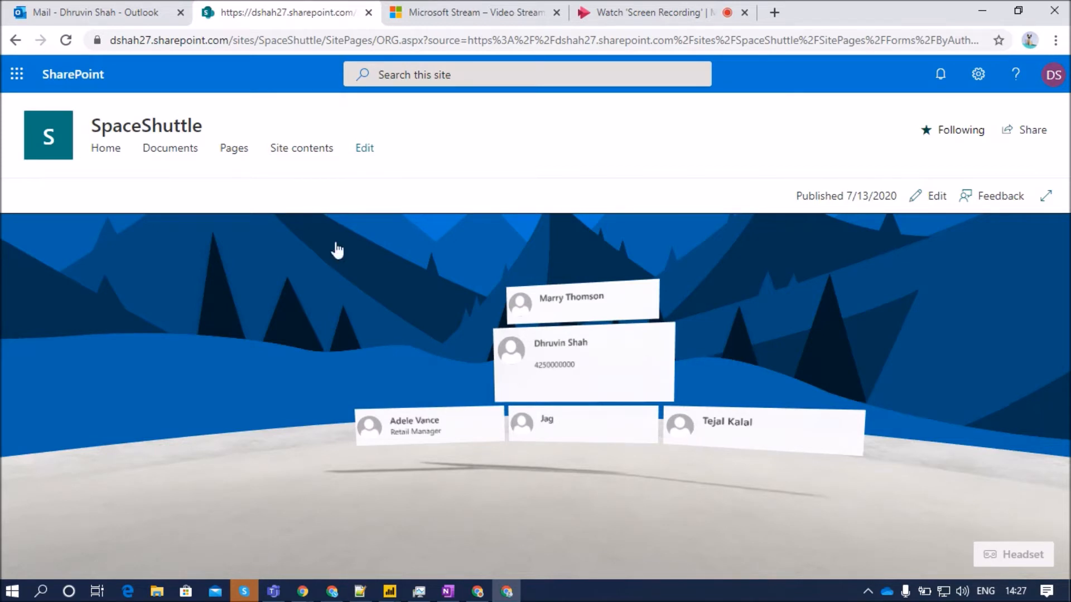
From the site home, create a new Space (Preview) page
{"action": "left_click", "coordinate": [105, 148]}
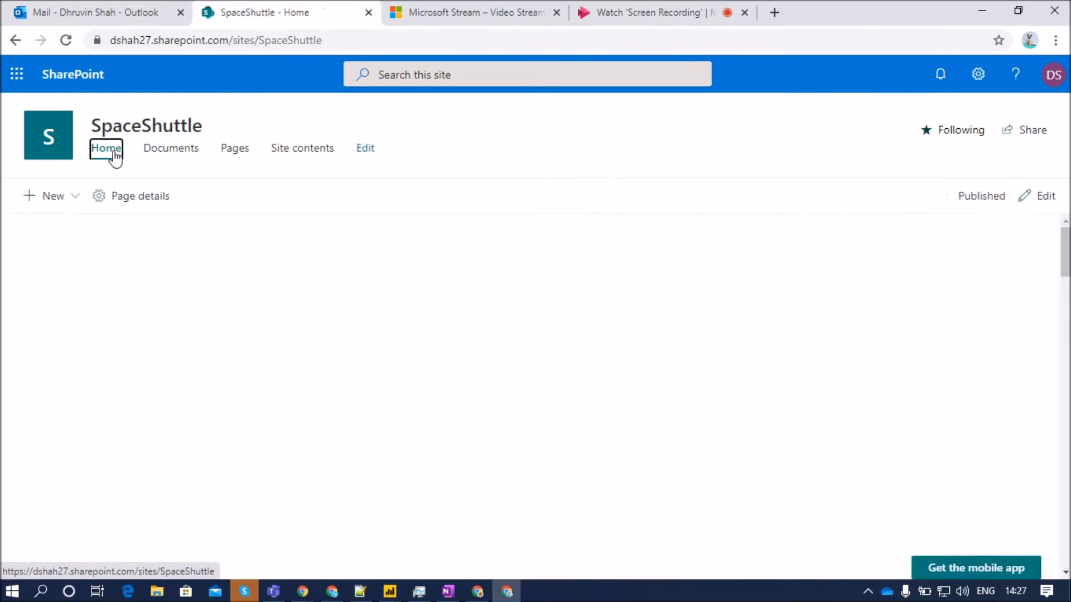
{"action": "left_click", "coordinate": [45, 197]}
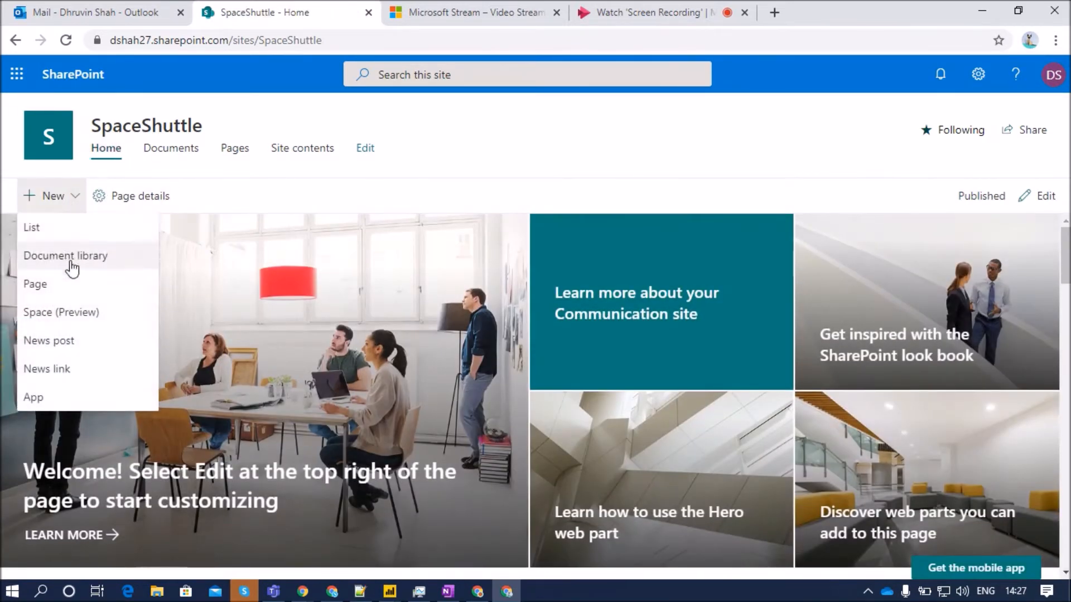
{"action": "left_click", "coordinate": [60, 312]}
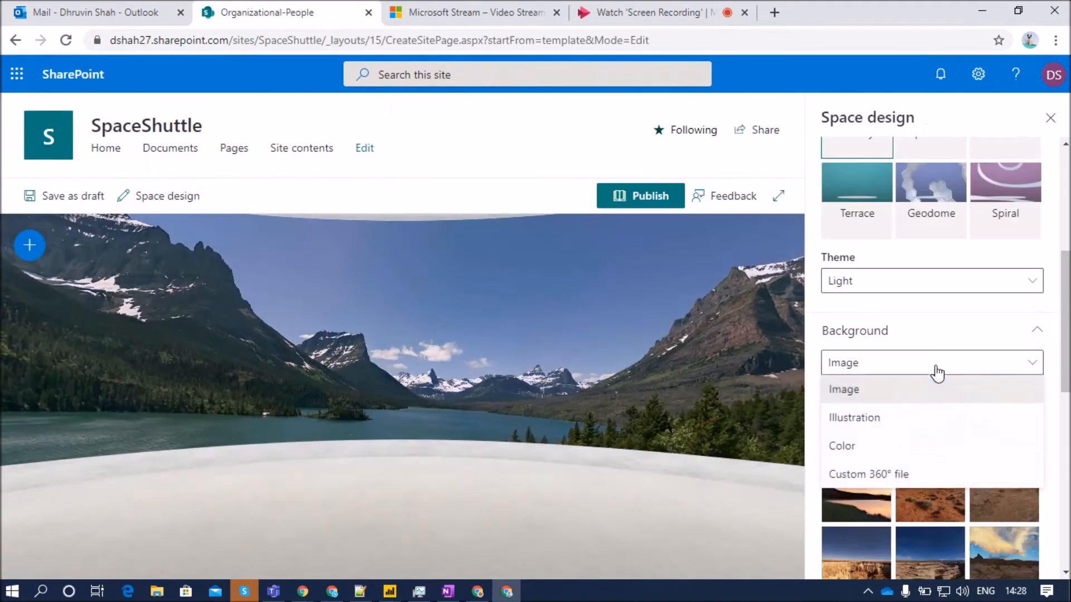
Set the space background to the mountain illustration in blue
{"action": "left_click", "coordinate": [853, 417]}
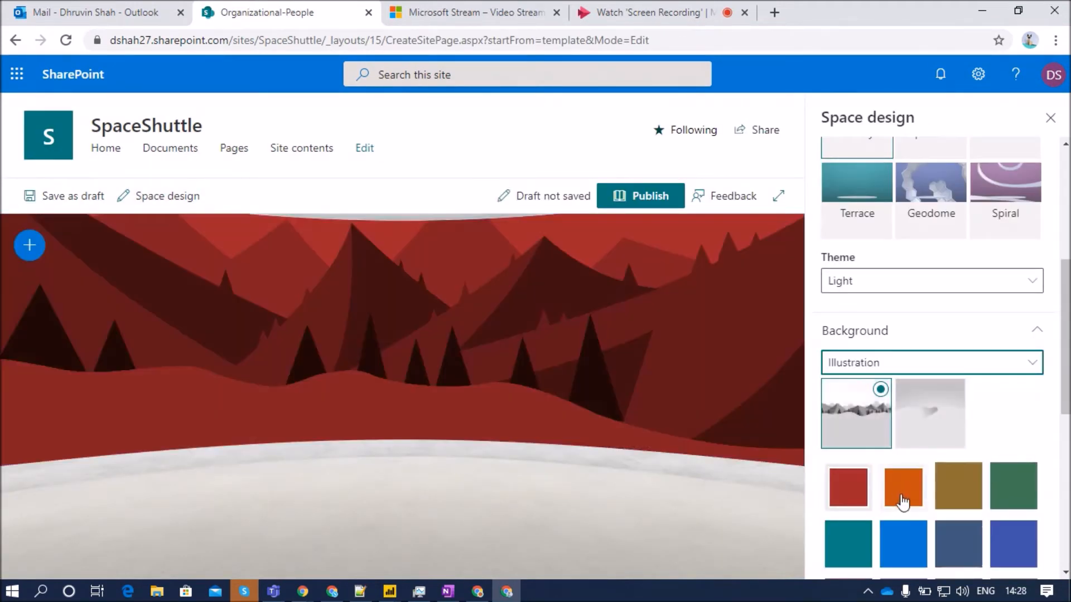
{"action": "left_click", "coordinate": [903, 544]}
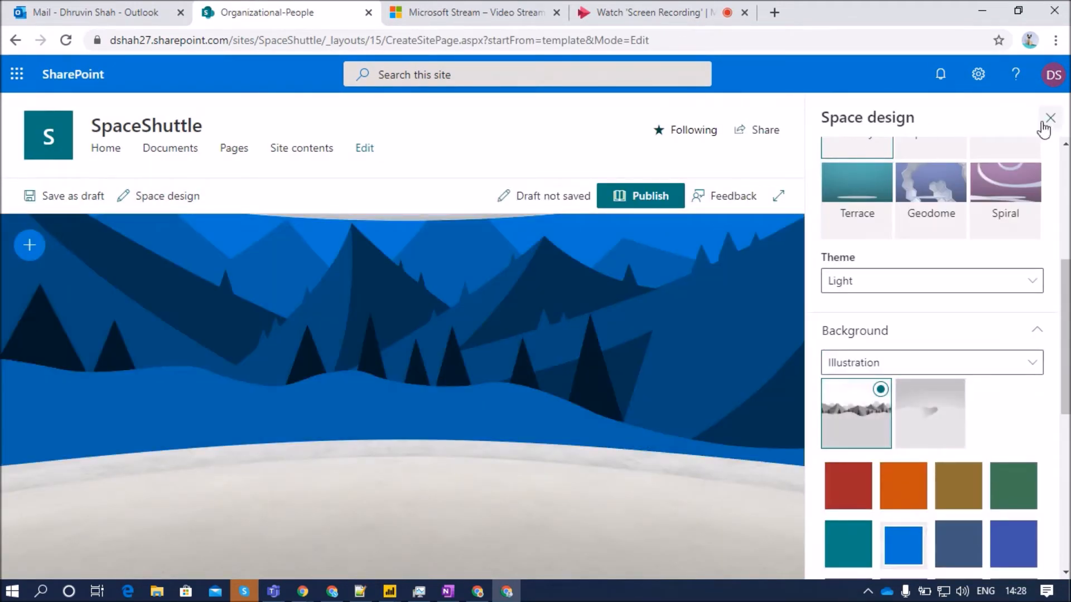
{"action": "left_click", "coordinate": [1050, 117]}
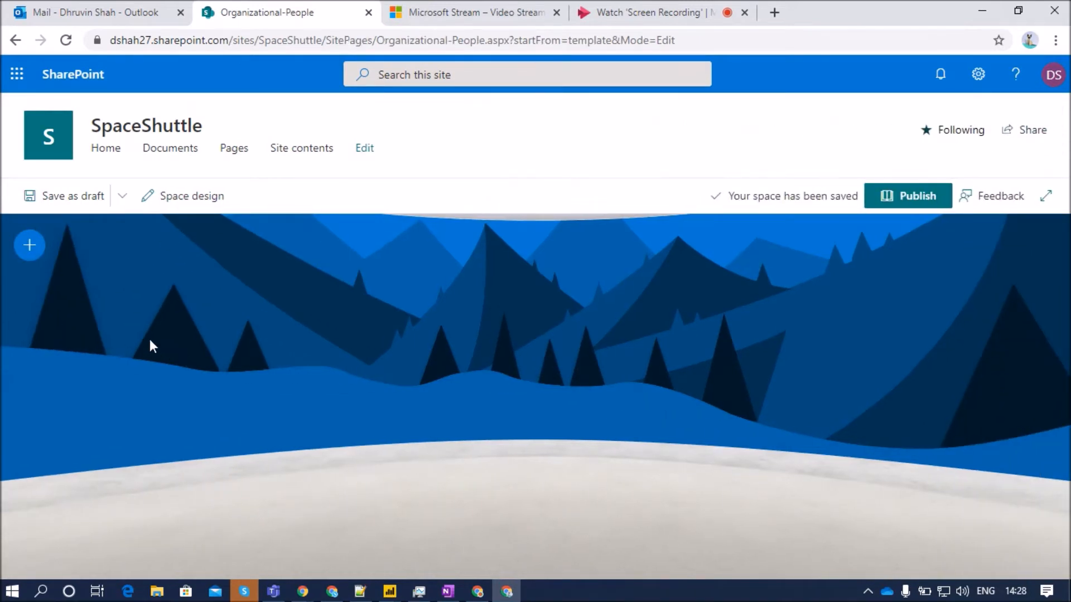
Add the People org chart web part to the space and select it for placement
{"action": "left_click", "coordinate": [29, 244]}
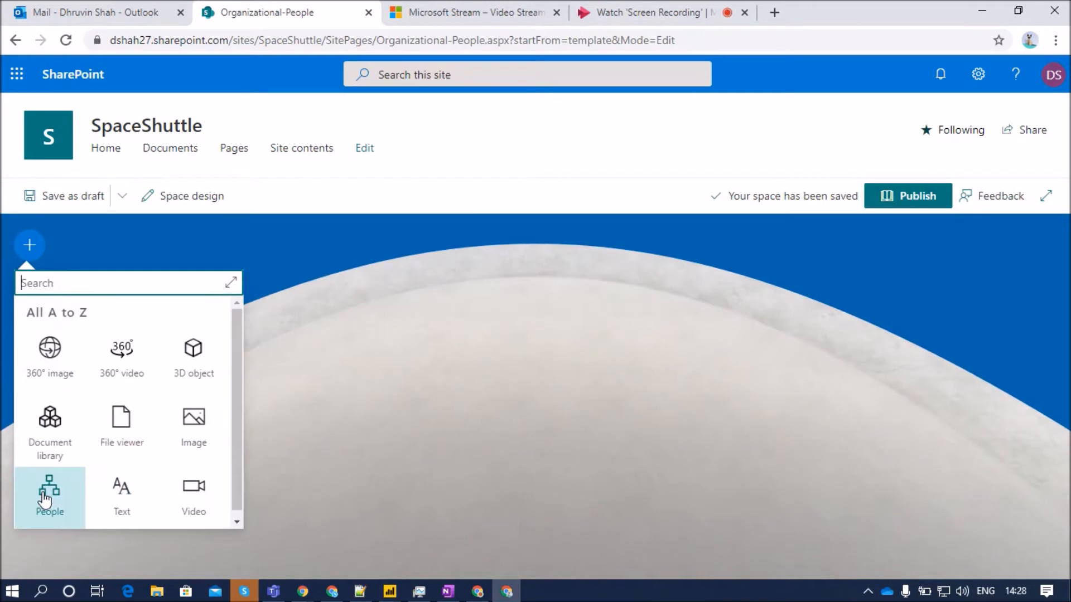
{"action": "left_click", "coordinate": [49, 495]}
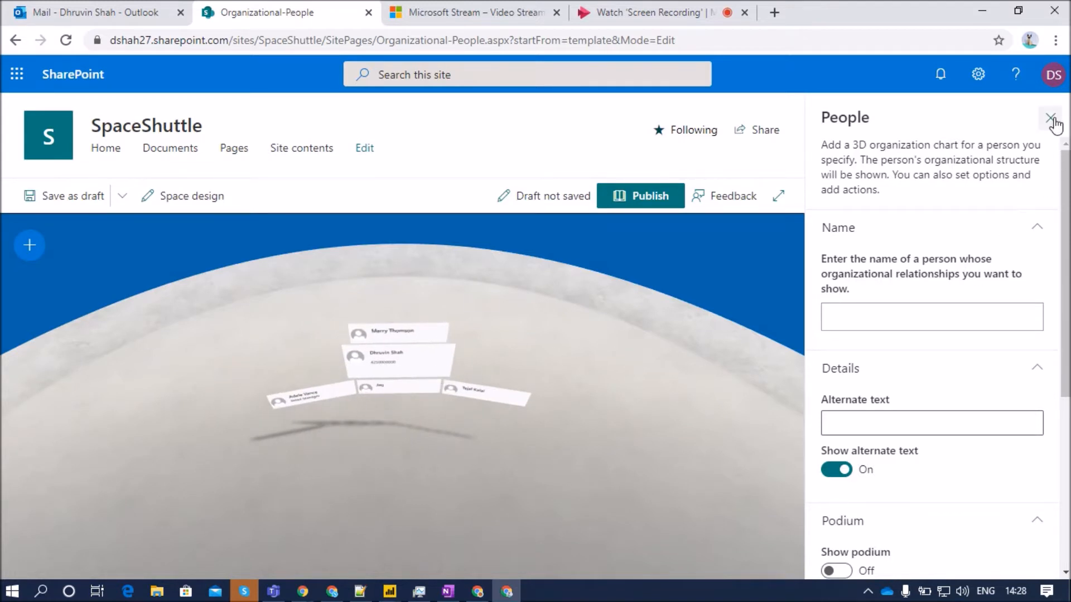
{"action": "left_click", "coordinate": [1054, 121]}
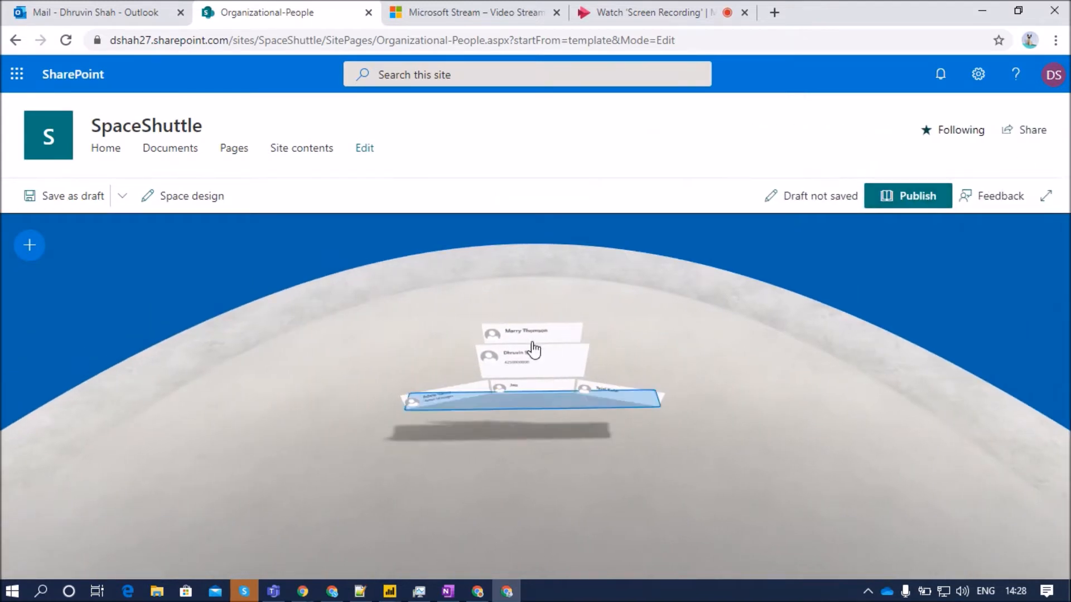
{"action": "left_click", "coordinate": [534, 369]}
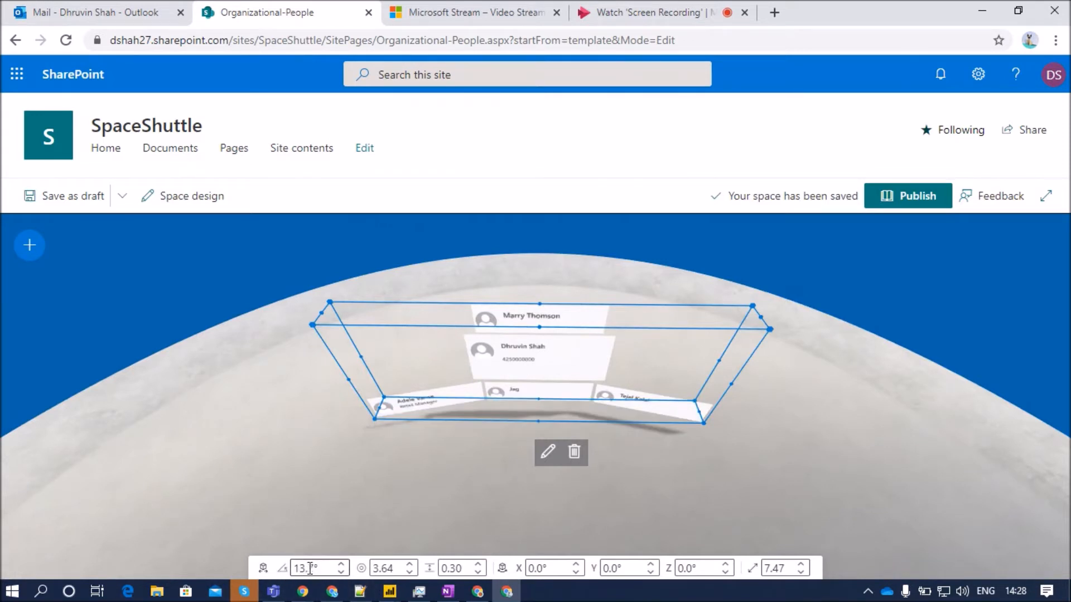
Adjust the org chart's angle, distance, height (about 0.18) and rotation with the transform toolbar
{"action": "left_click", "coordinate": [341, 563]}
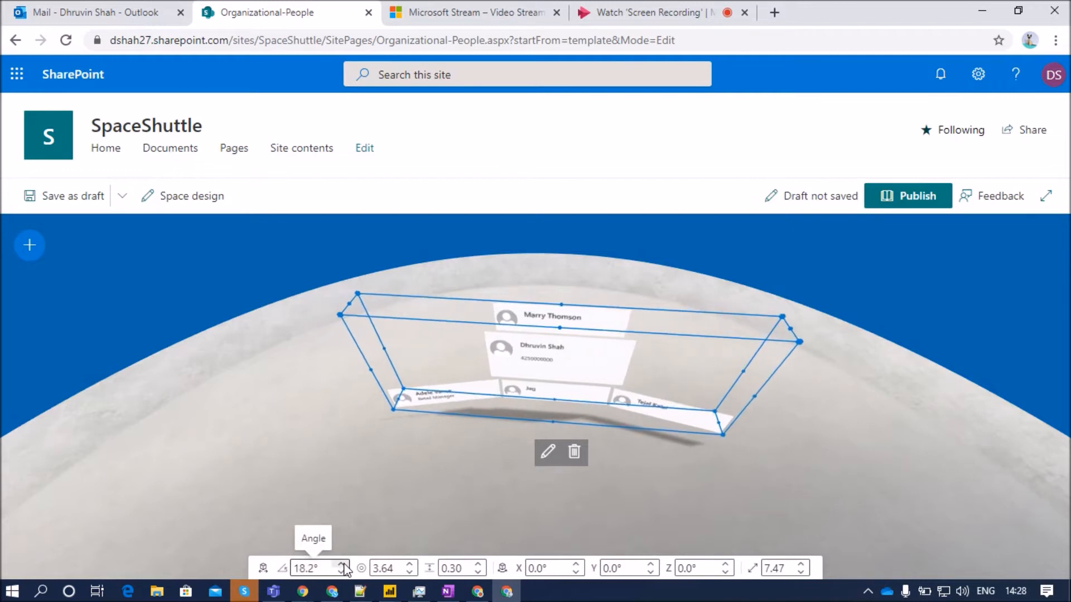
{"action": "left_click", "coordinate": [341, 572]}
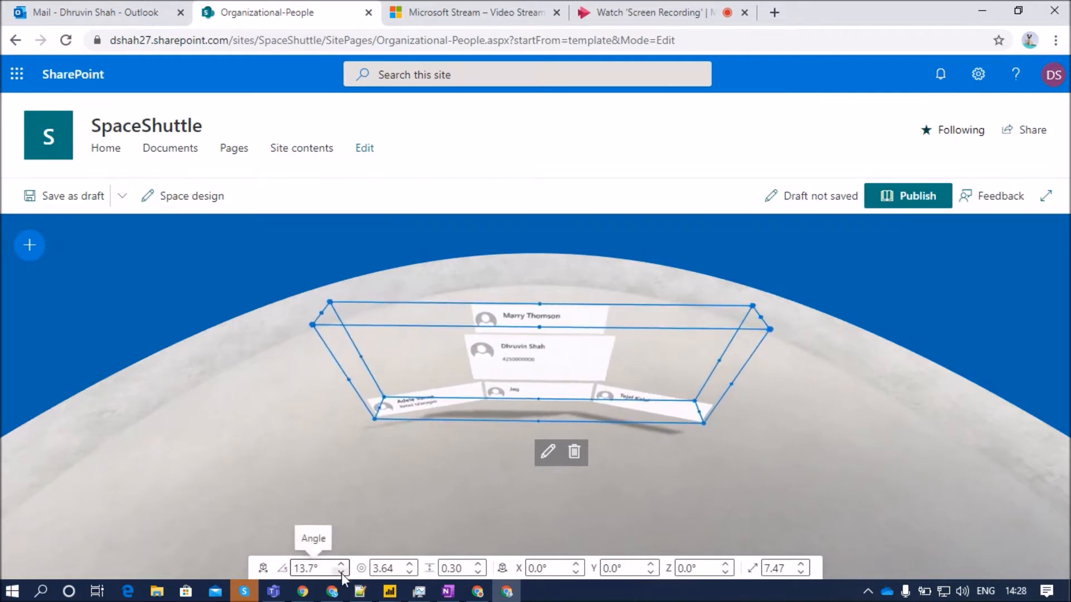
{"action": "left_click", "coordinate": [341, 573]}
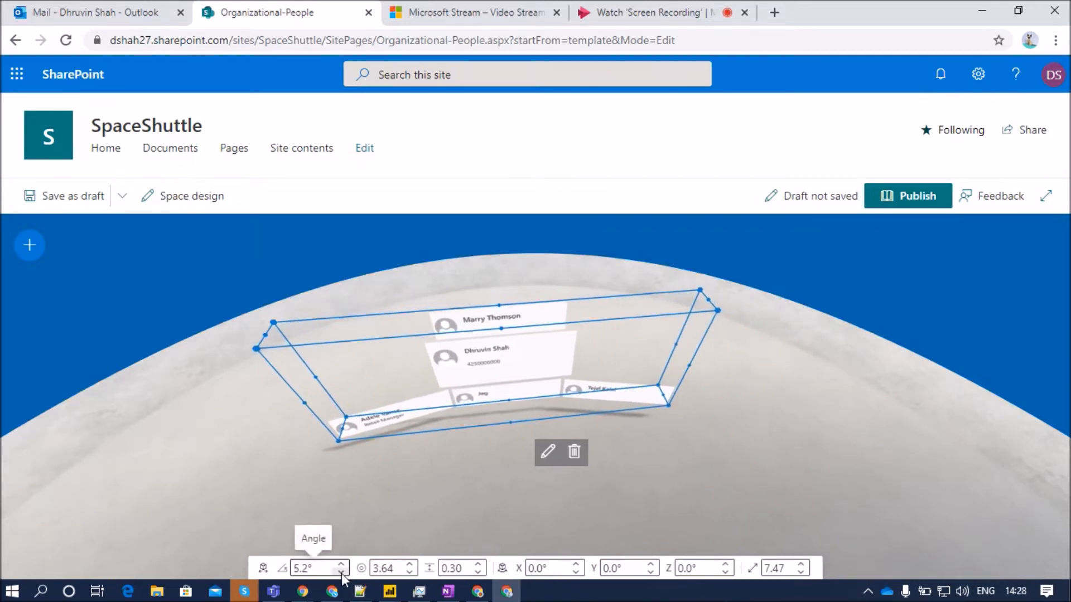
{"action": "left_click", "coordinate": [342, 572]}
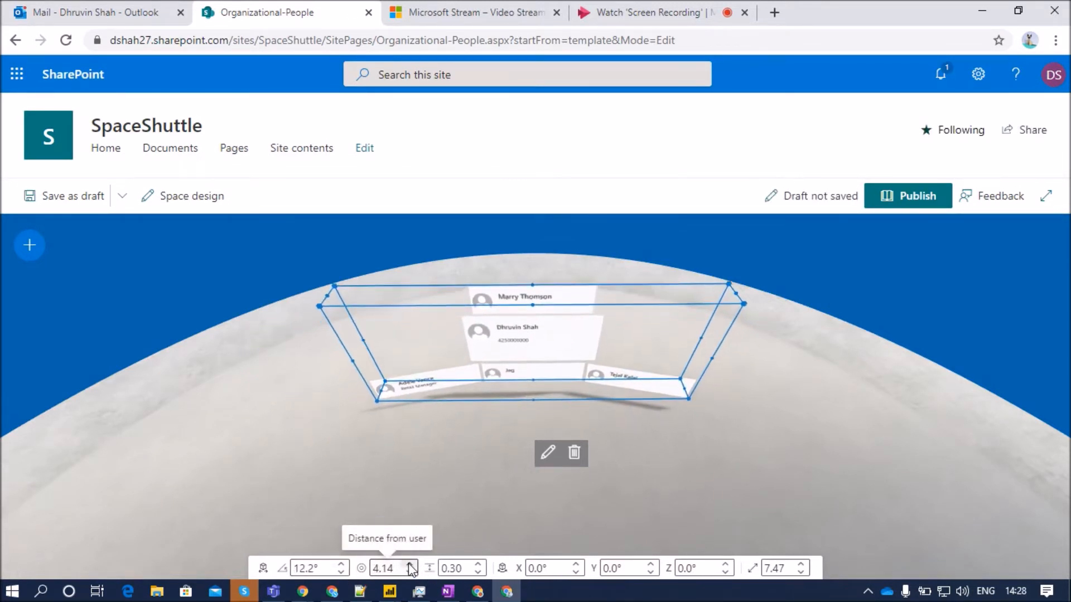
{"action": "left_click", "coordinate": [411, 564]}
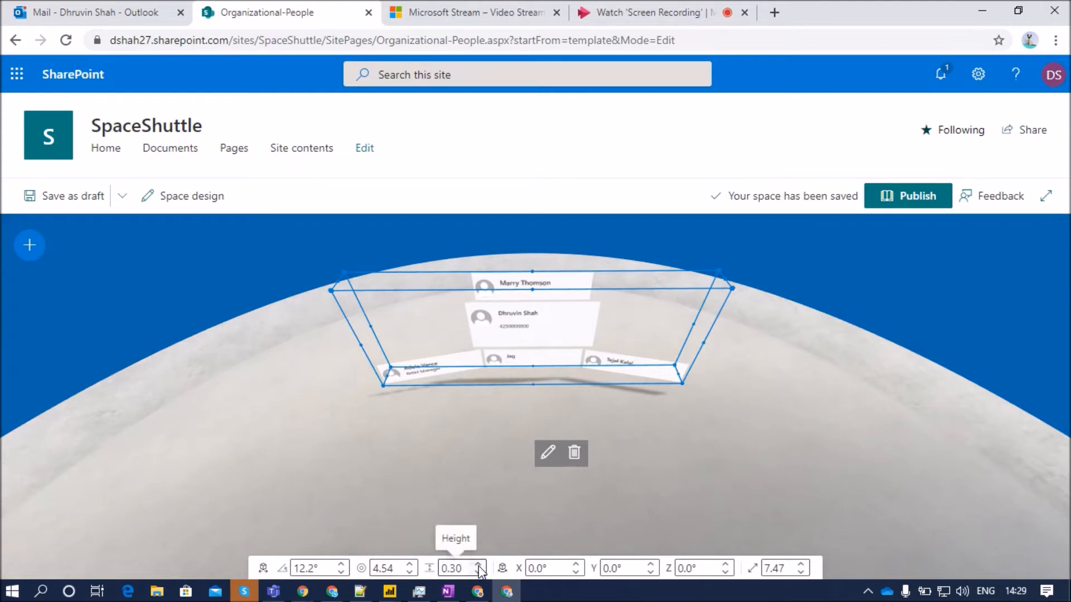
{"action": "left_click", "coordinate": [479, 563]}
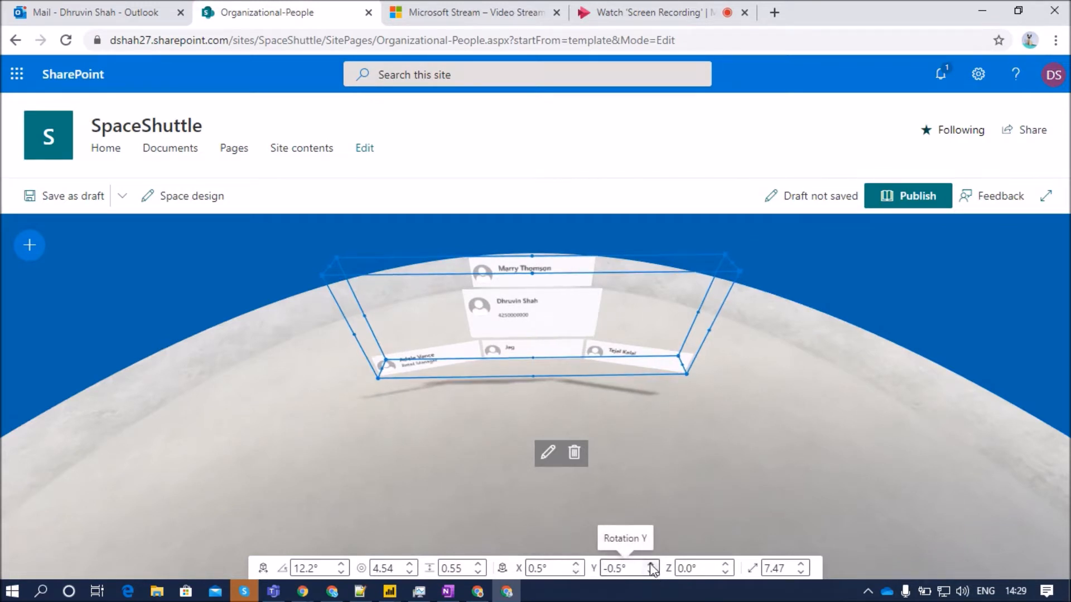
{"action": "left_click", "coordinate": [725, 564]}
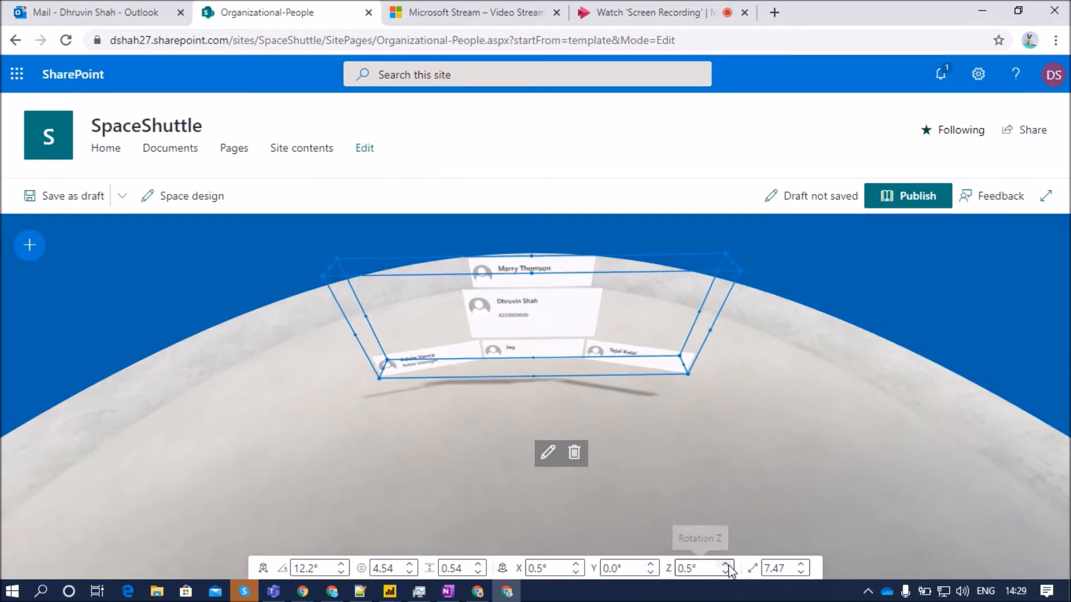
{"action": "mouse_move", "coordinate": [798, 567]}
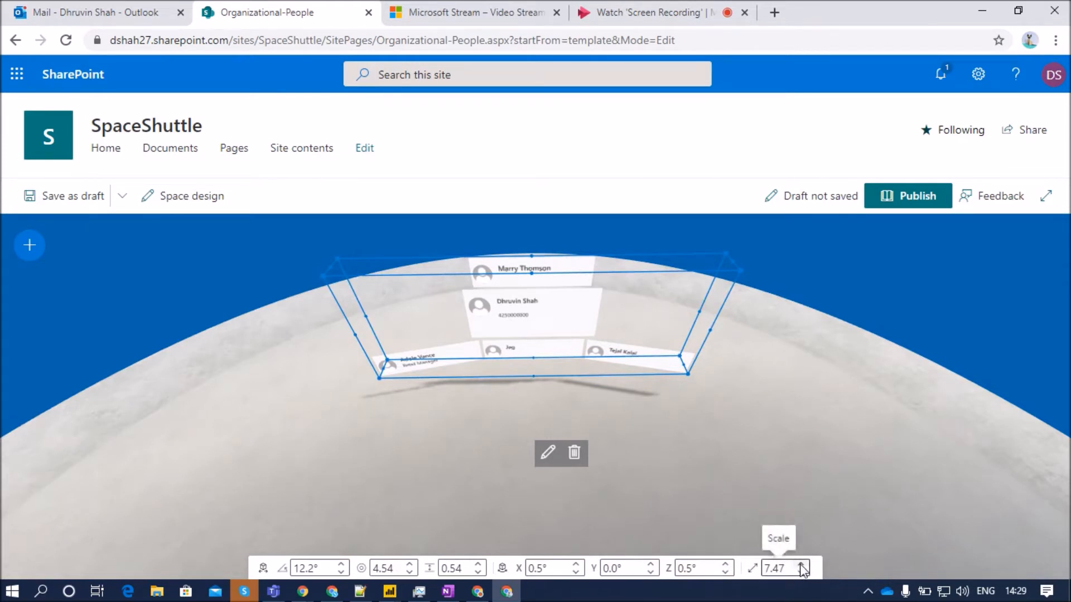
Enlarge the org chart's scale to about 9.97
{"action": "left_click", "coordinate": [802, 564]}
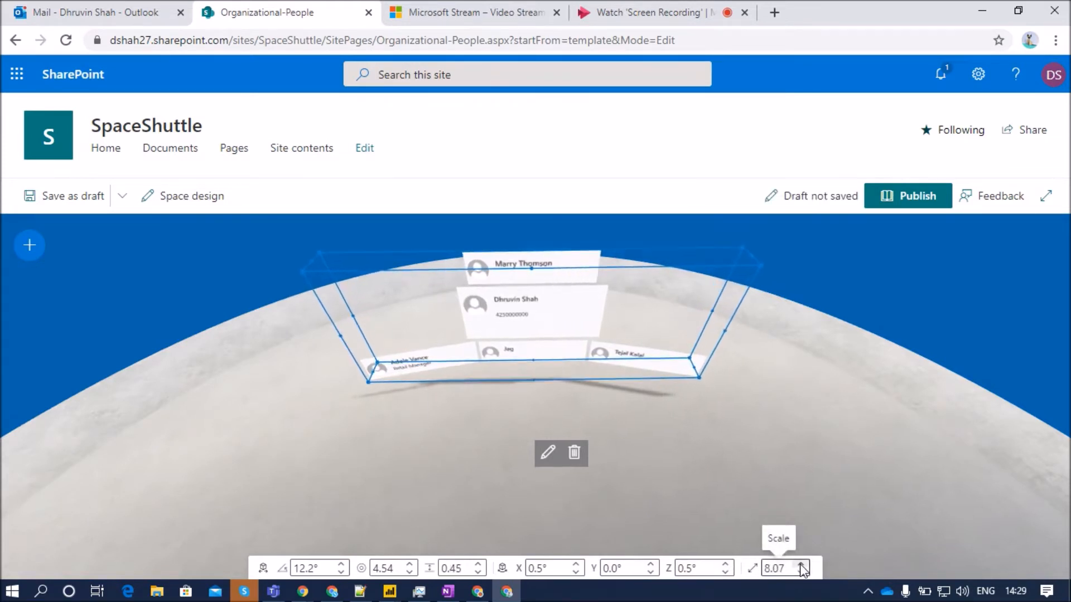
{"action": "left_click", "coordinate": [802, 565]}
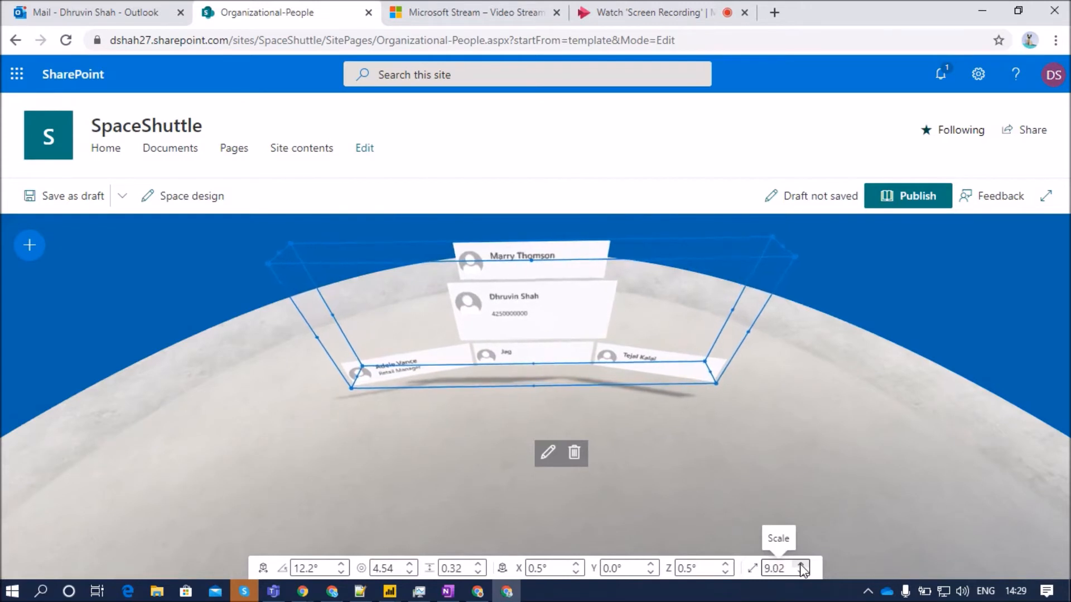
{"action": "left_click", "coordinate": [801, 565]}
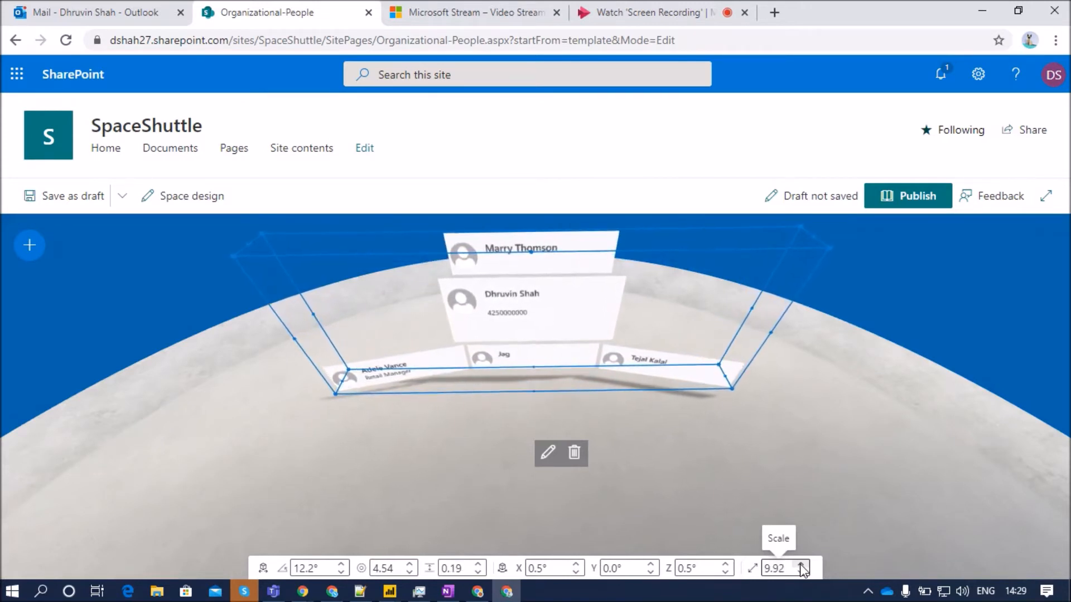
{"action": "left_click", "coordinate": [800, 563]}
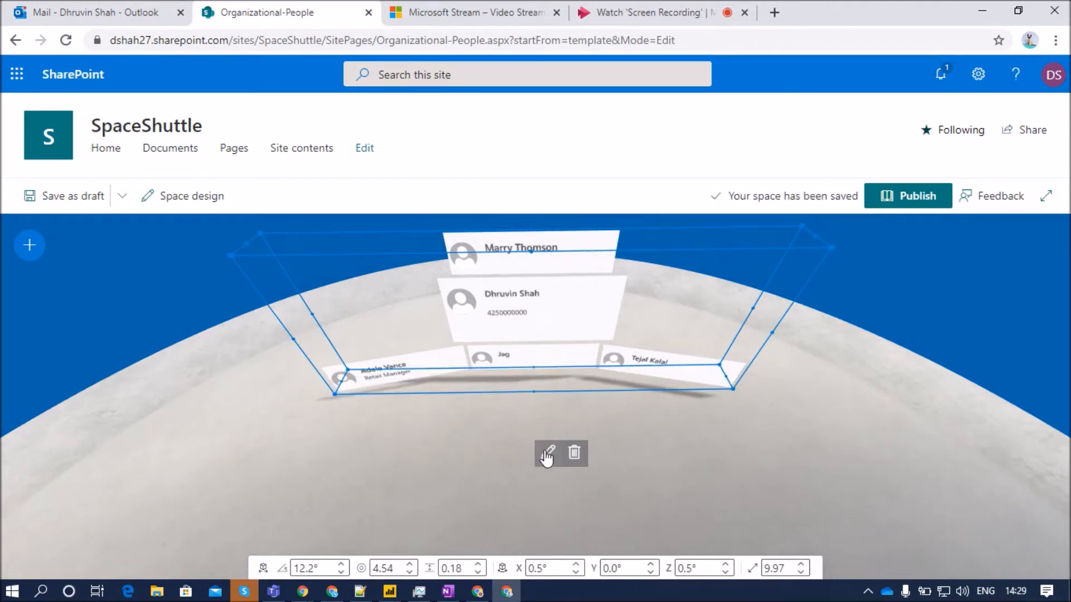
{"action": "left_click", "coordinate": [547, 454]}
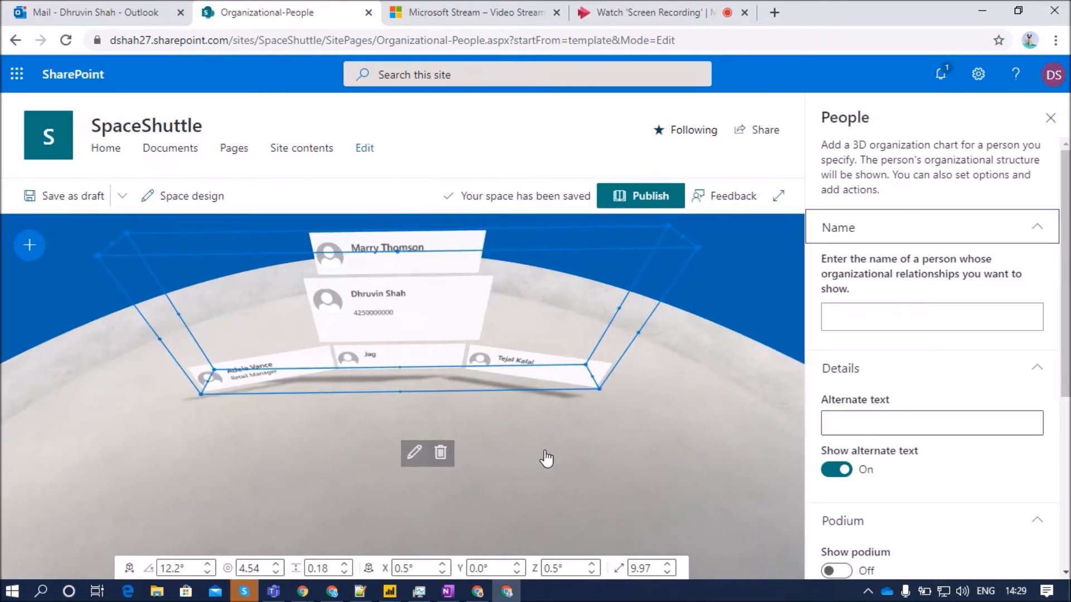
{"action": "mouse_move", "coordinate": [839, 282]}
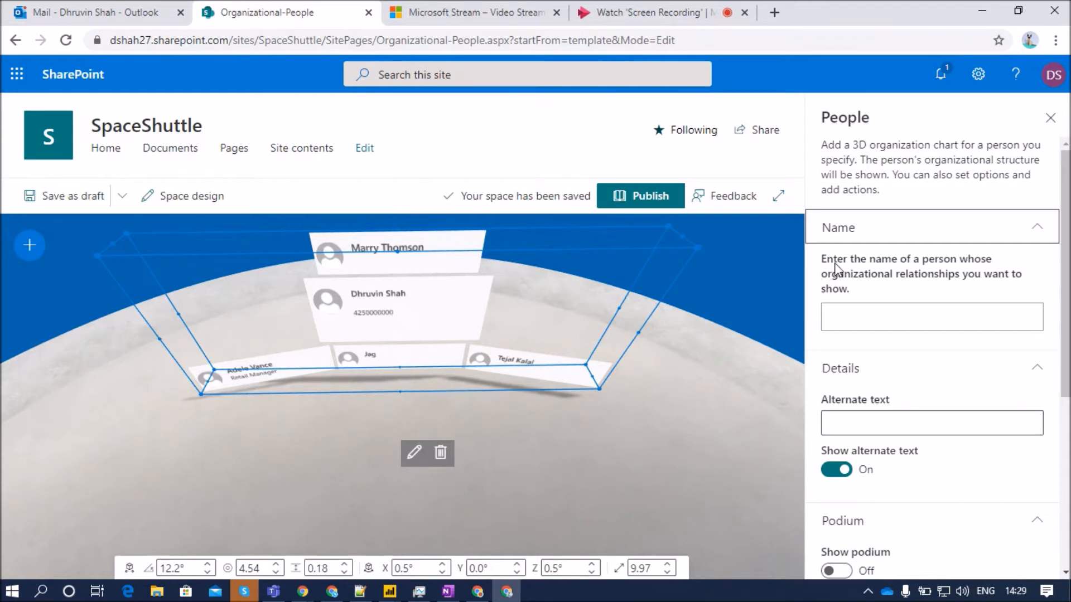
{"action": "mouse_move", "coordinate": [924, 290]}
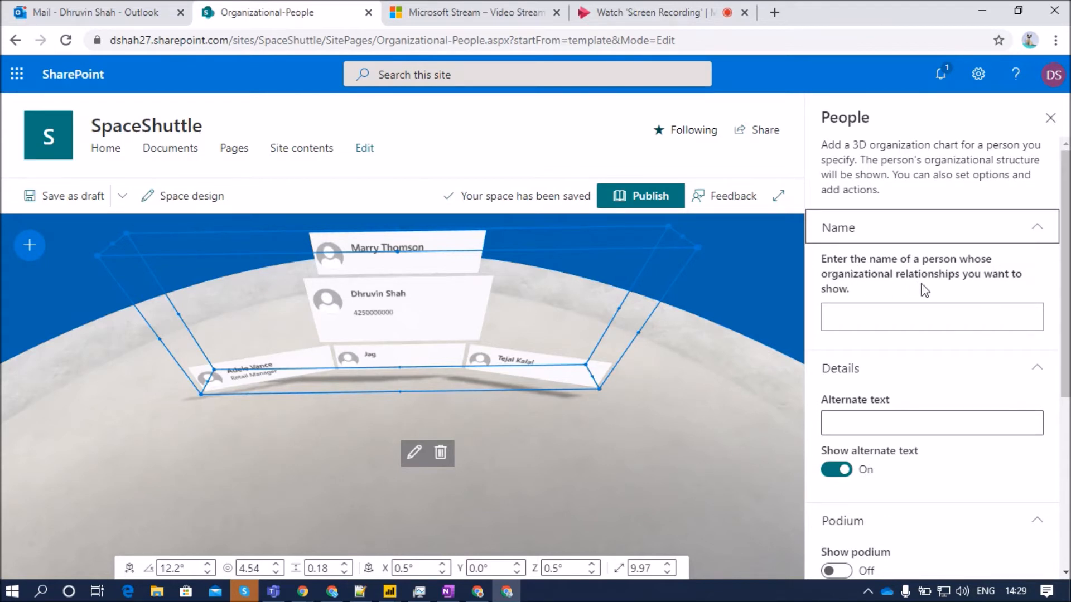
{"action": "mouse_move", "coordinate": [881, 300]}
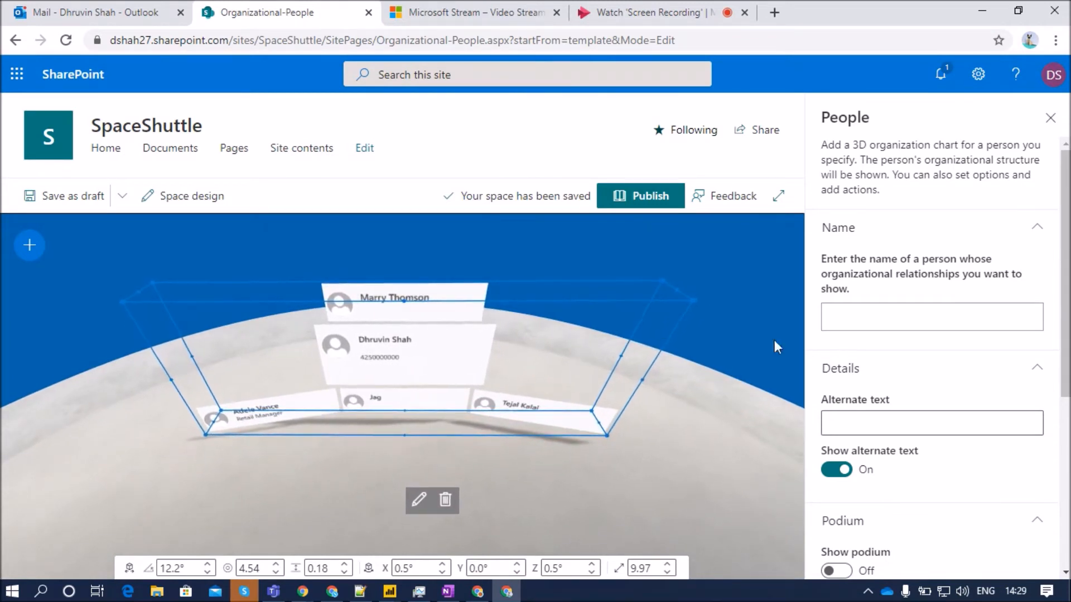
{"action": "left_click", "coordinate": [931, 315]}
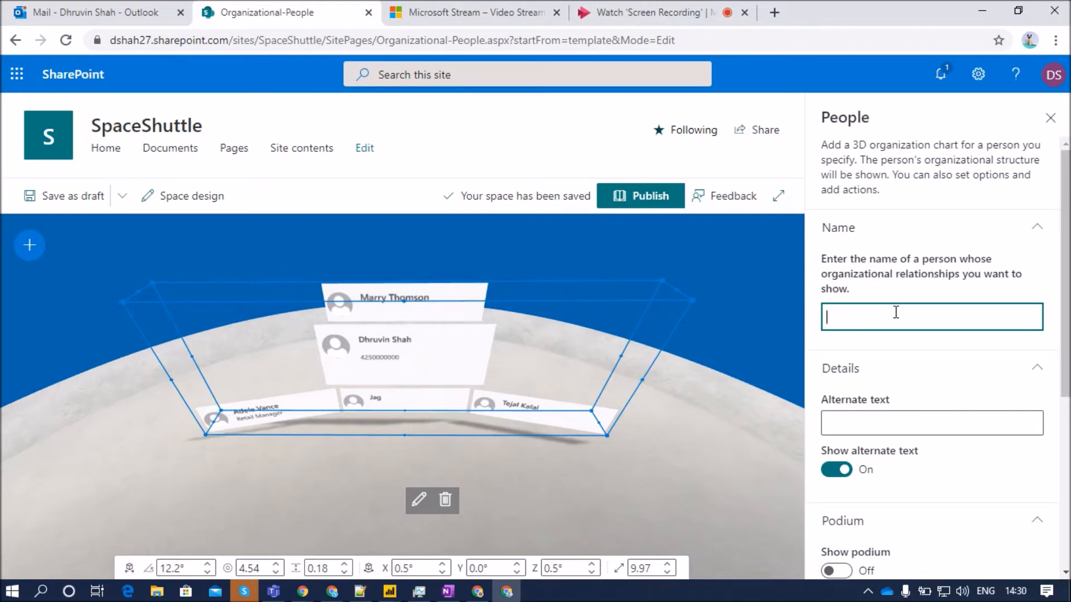
{"action": "type", "text": "ad"}
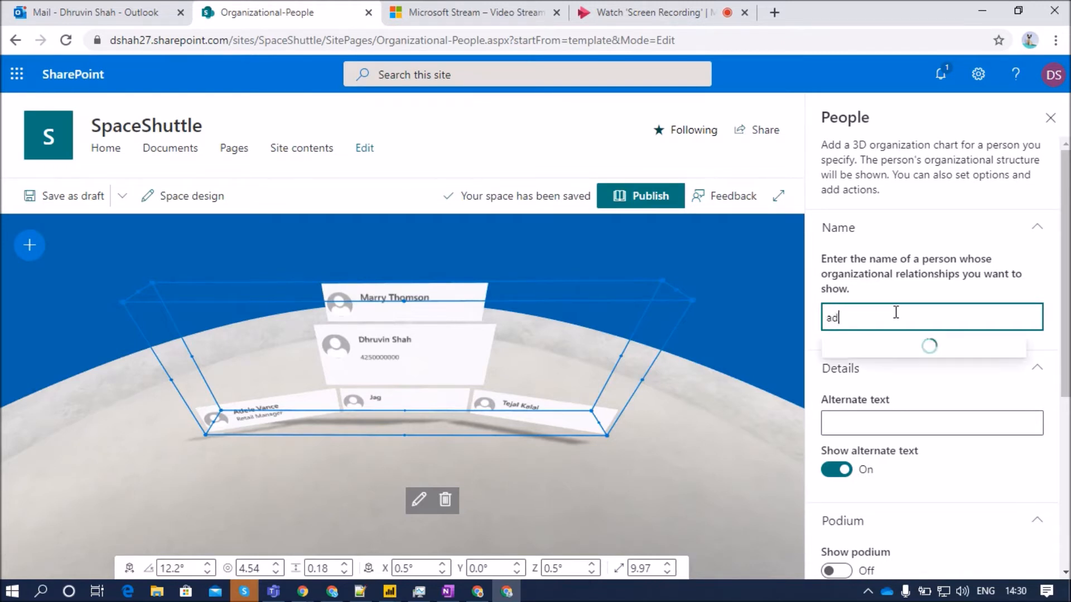
{"action": "type", "text": "ity"}
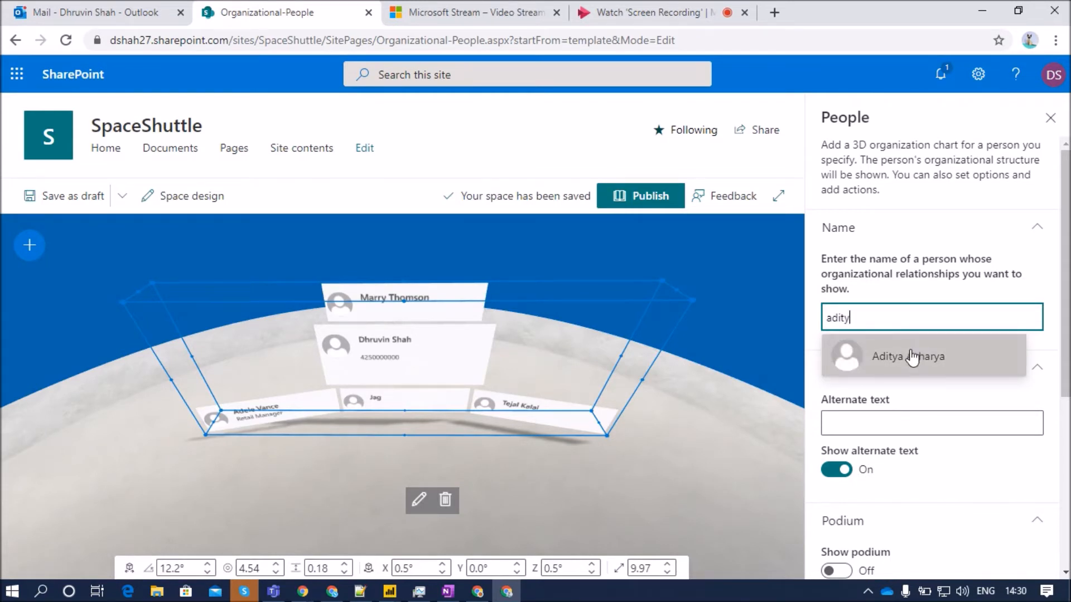
{"action": "left_click", "coordinate": [908, 356]}
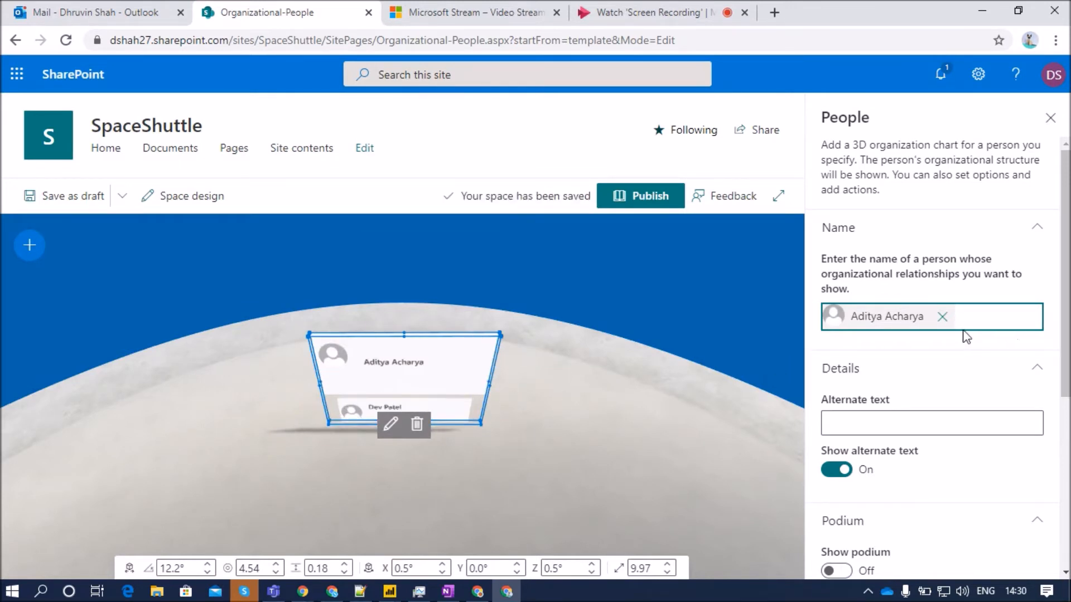
Remove the trial person so the chart returns to Dhruvin Shah, and start on alternate text
{"action": "left_click", "coordinate": [941, 316]}
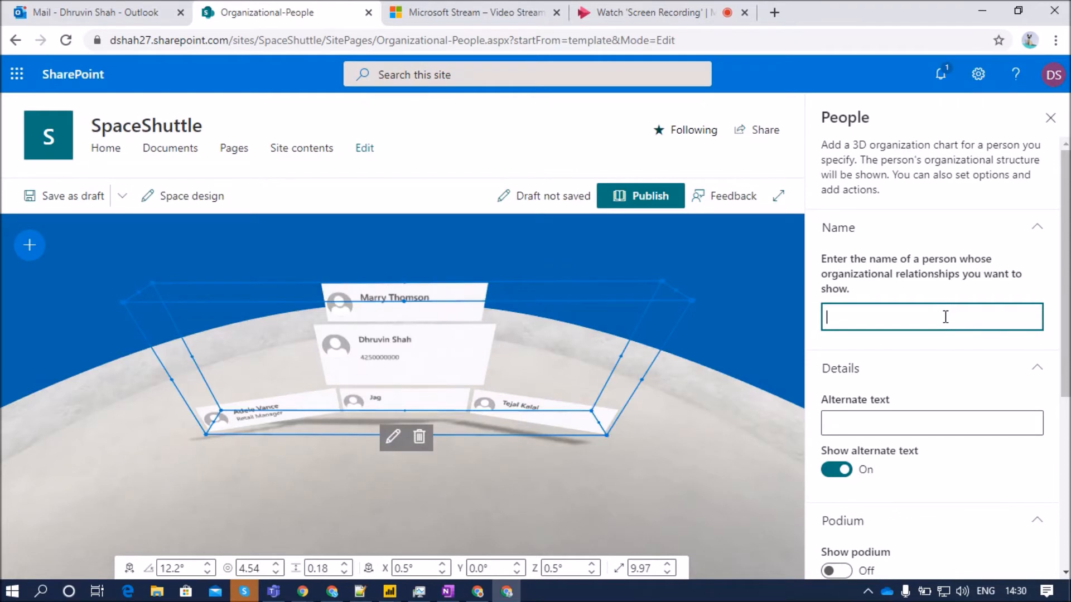
{"action": "mouse_move", "coordinate": [476, 291]}
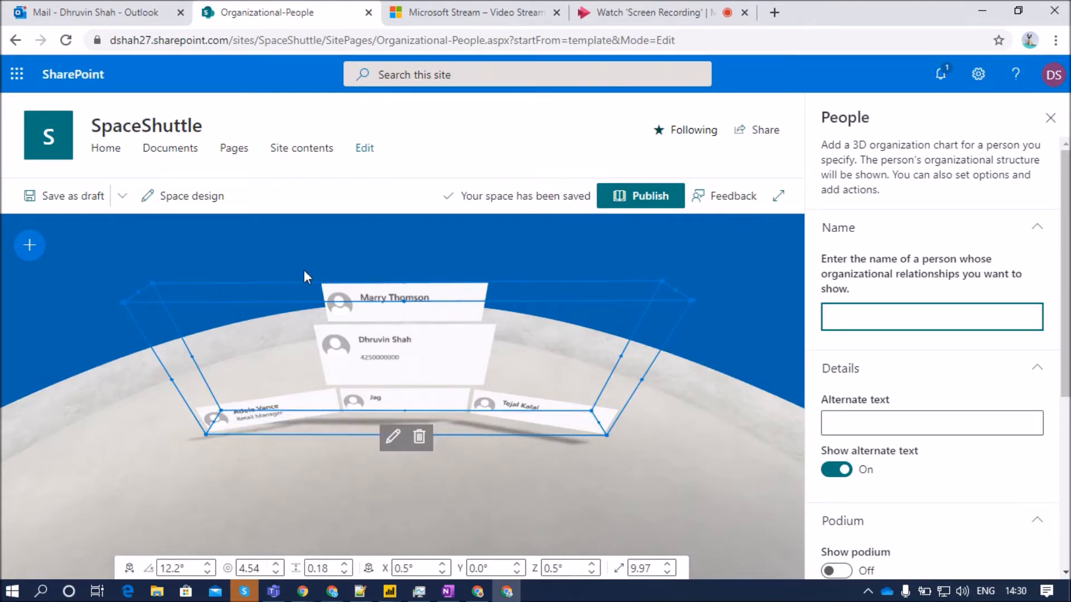
{"action": "left_click", "coordinate": [930, 423]}
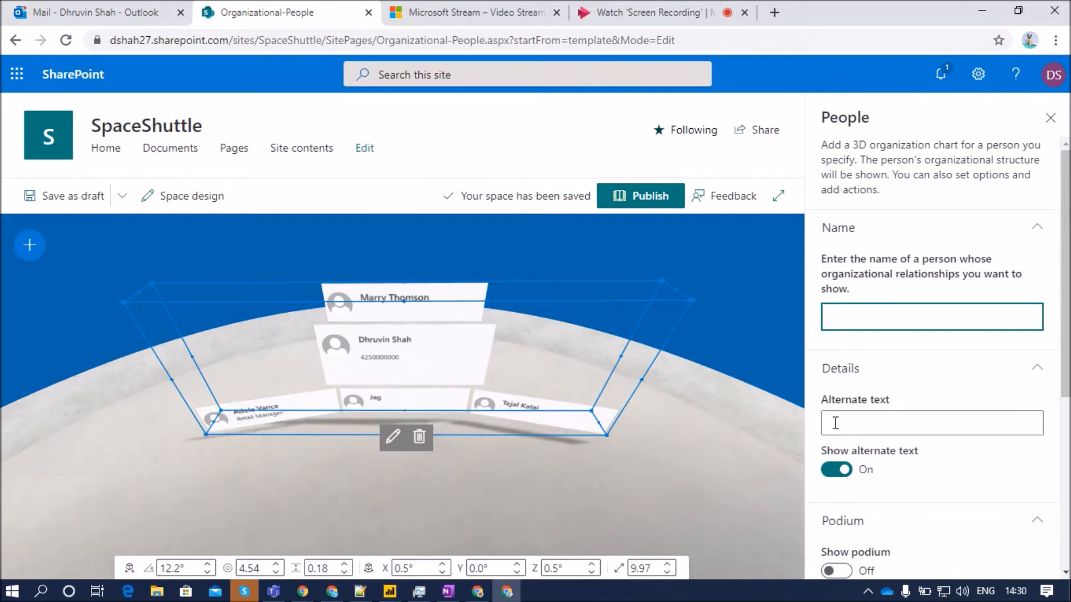
{"action": "left_click", "coordinate": [931, 316]}
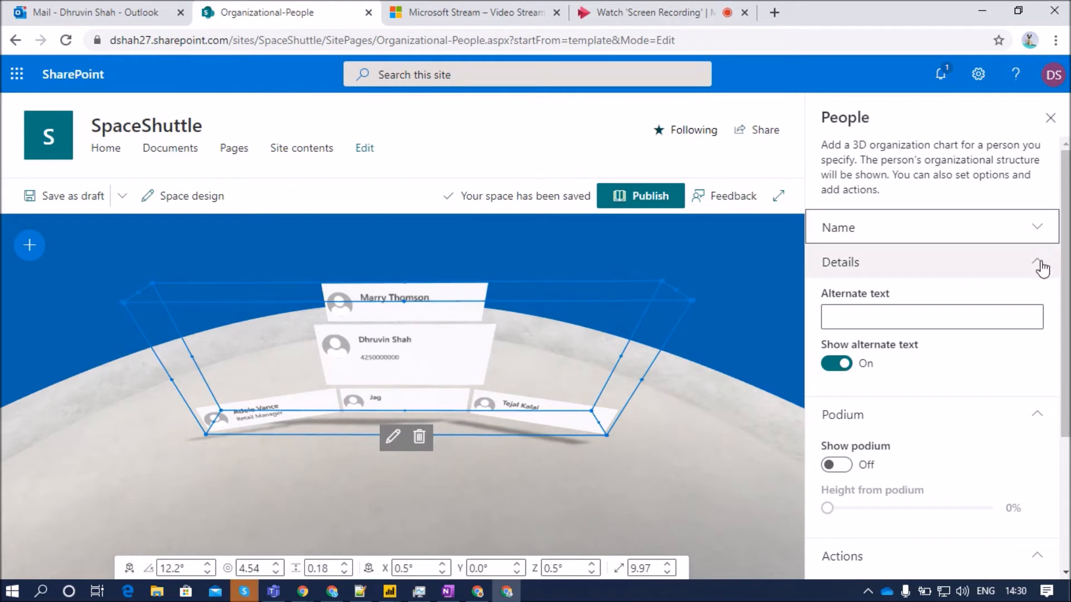
Turn on Show podium and set the height from podium to 60%
{"action": "left_click", "coordinate": [1037, 262]}
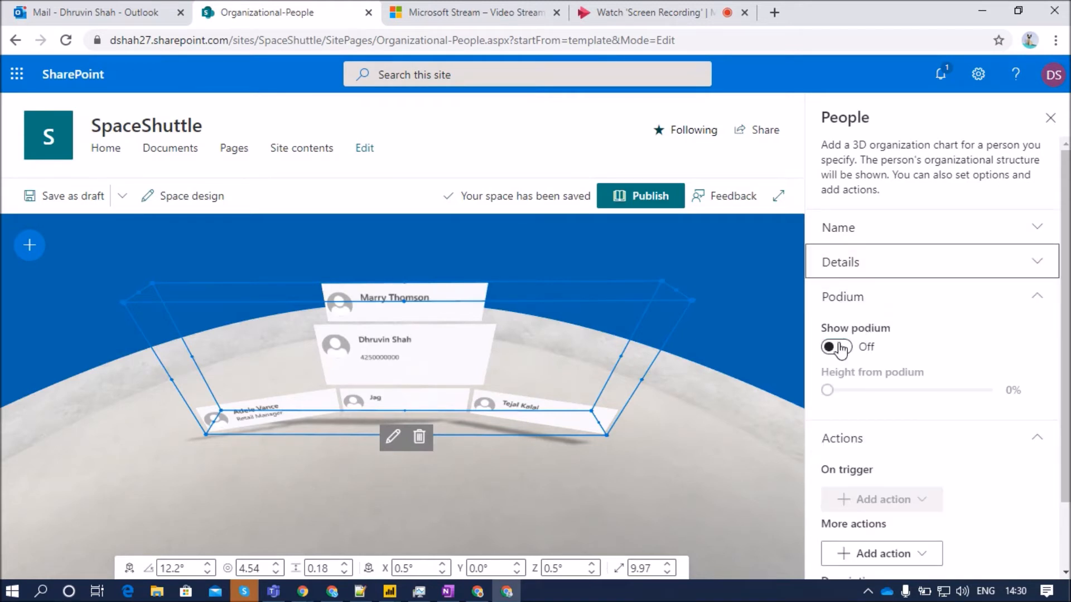
{"action": "left_click", "coordinate": [835, 347]}
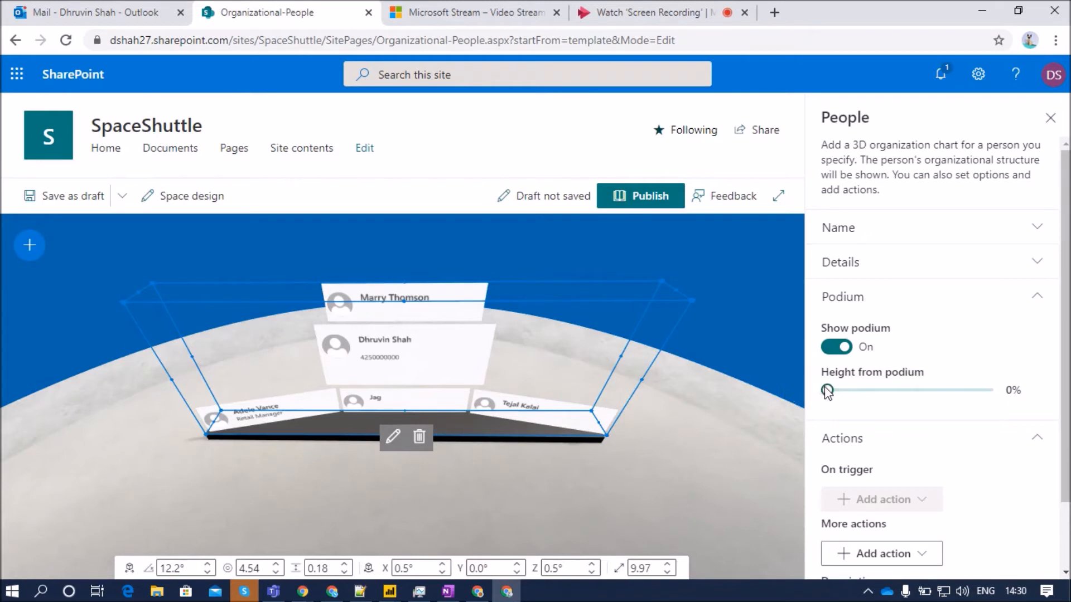
{"action": "left_click_drag", "start_coordinate": [827, 391], "coordinate": [969, 390]}
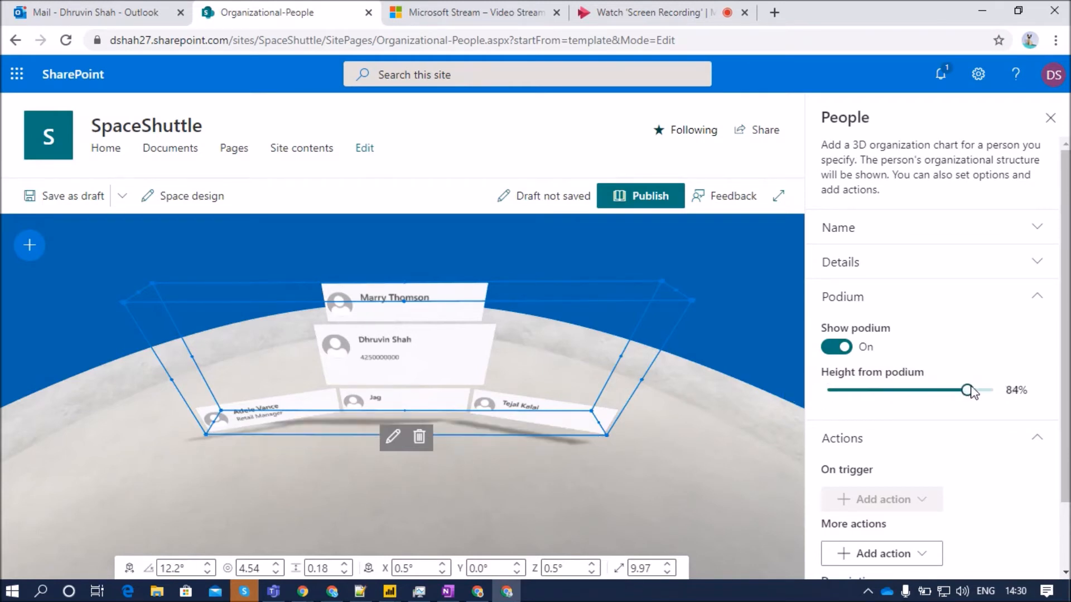
{"action": "left_click_drag", "start_coordinate": [969, 391], "coordinate": [927, 390]}
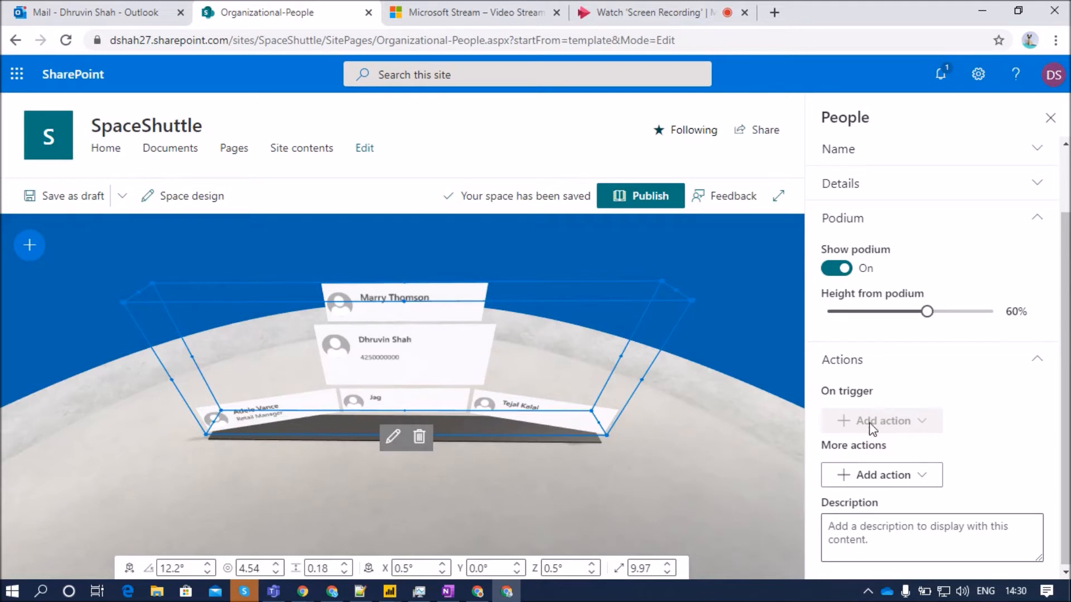
{"action": "mouse_move", "coordinate": [939, 436]}
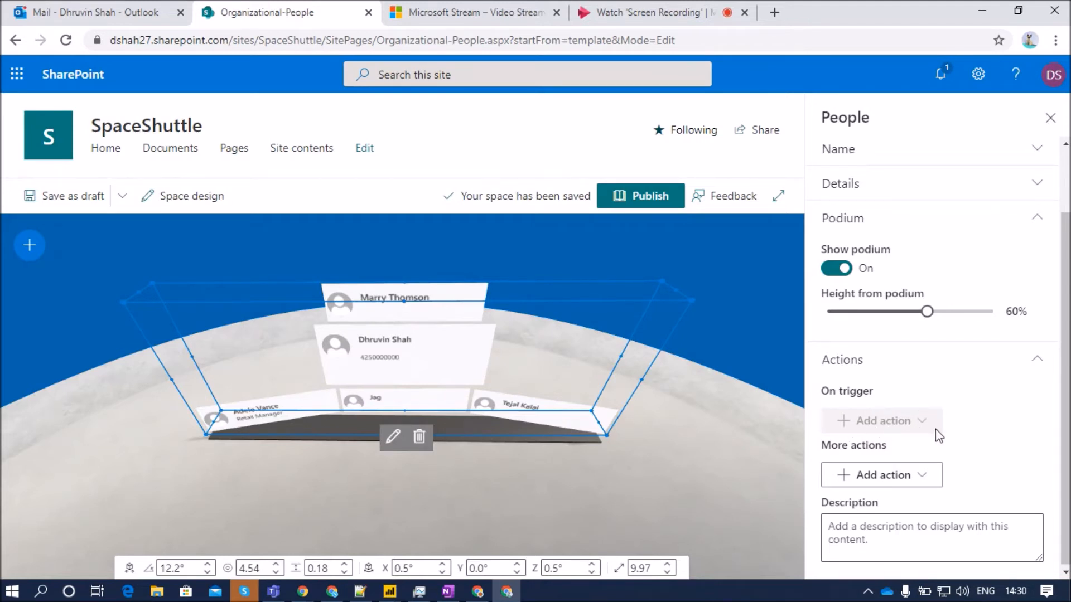
{"action": "mouse_move", "coordinate": [922, 428]}
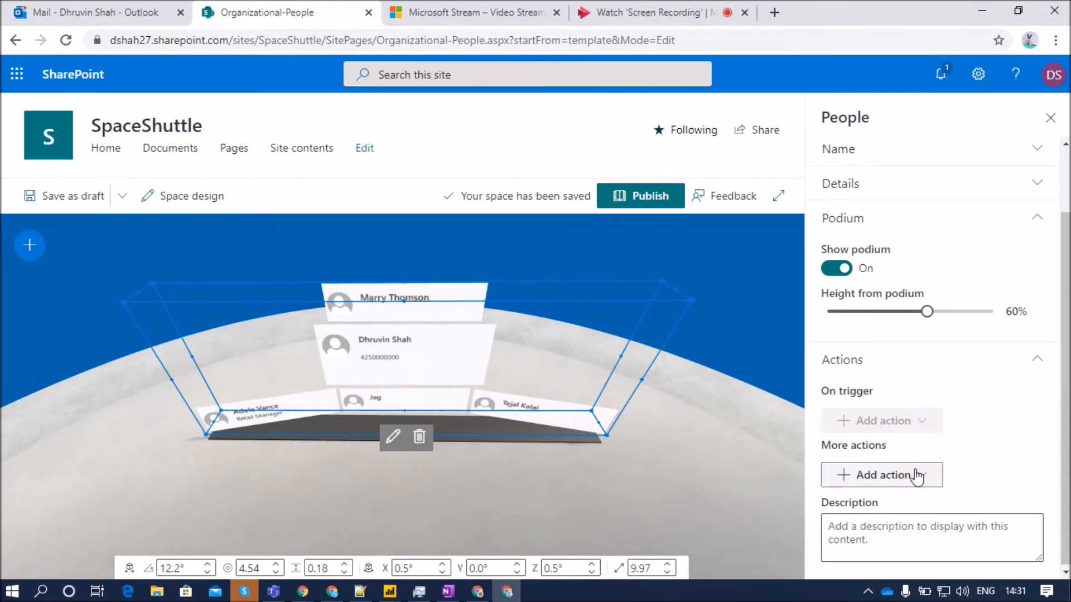
Review the People web part's extra actions and description fields, leaving the draft saved
{"action": "left_click", "coordinate": [881, 476]}
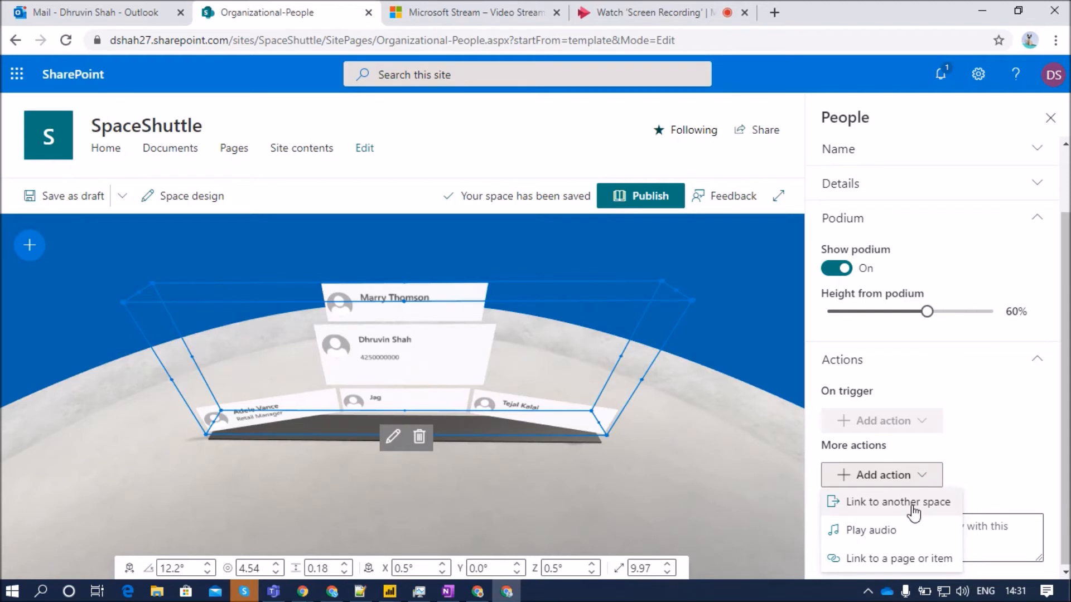
{"action": "mouse_move", "coordinate": [932, 522]}
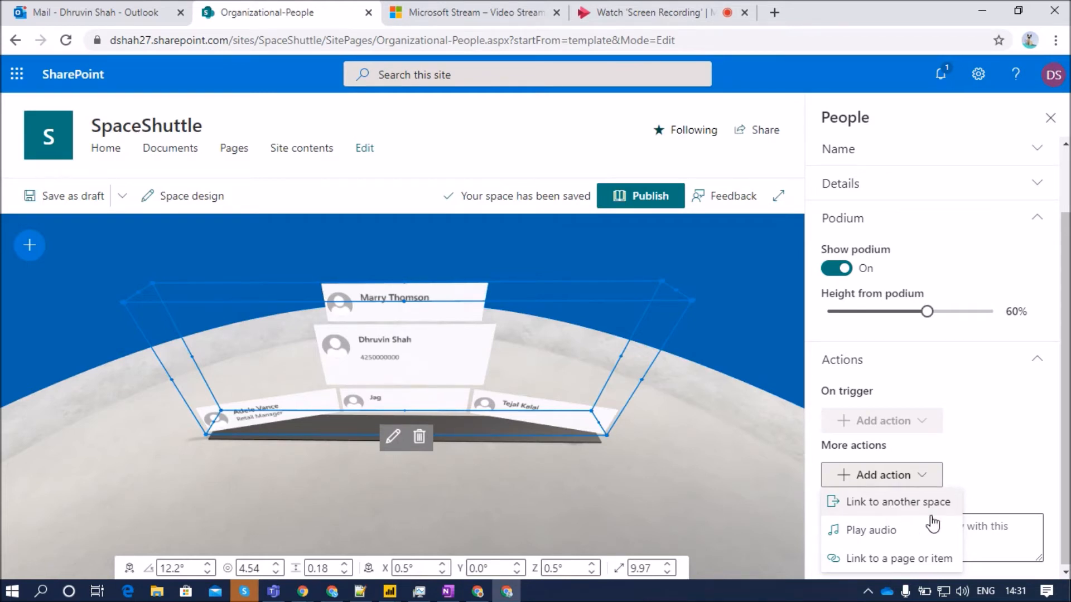
{"action": "mouse_move", "coordinate": [901, 537]}
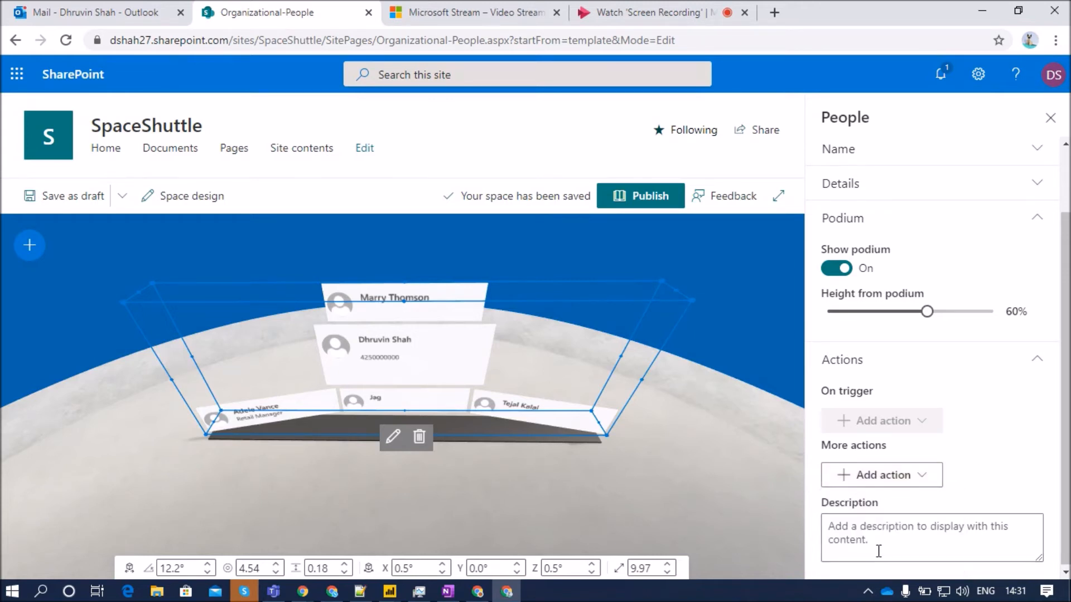
{"action": "left_click", "coordinate": [931, 538]}
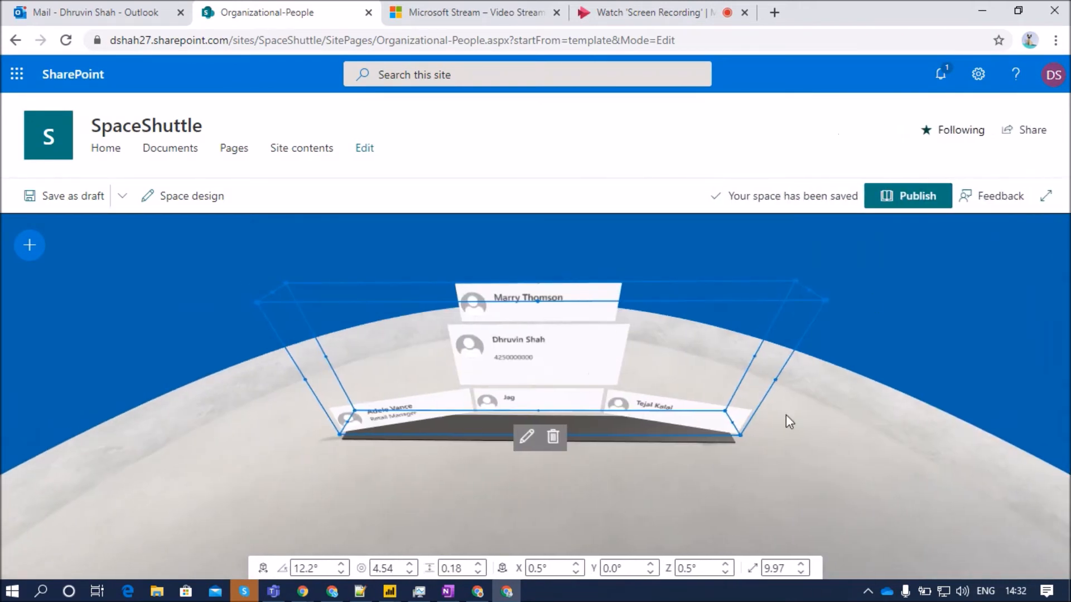
Publish the Organizational-People space
{"action": "left_click", "coordinate": [908, 196]}
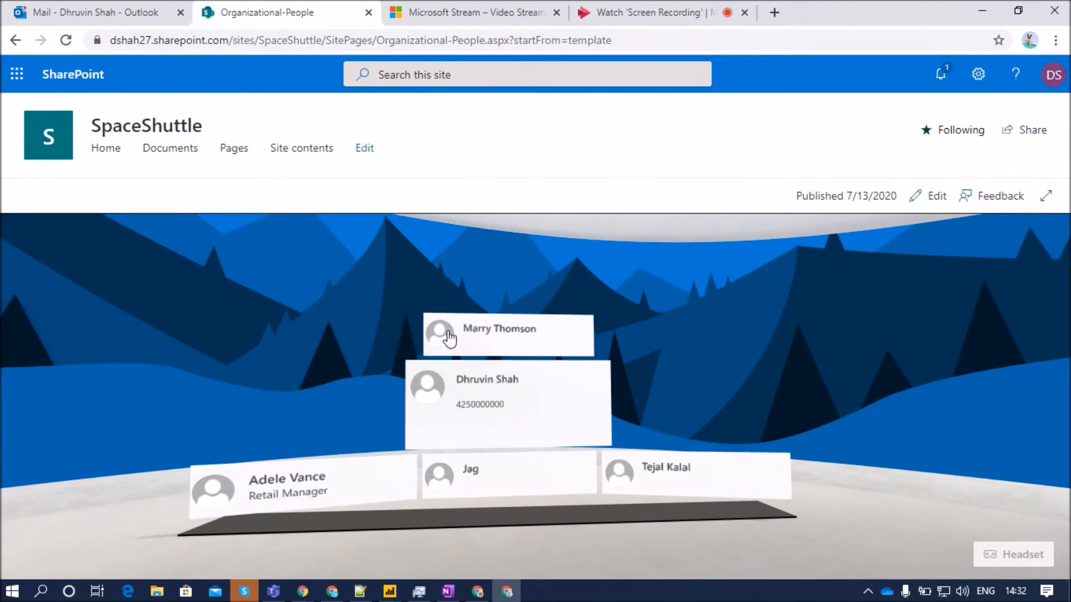
{"action": "mouse_move", "coordinate": [488, 418]}
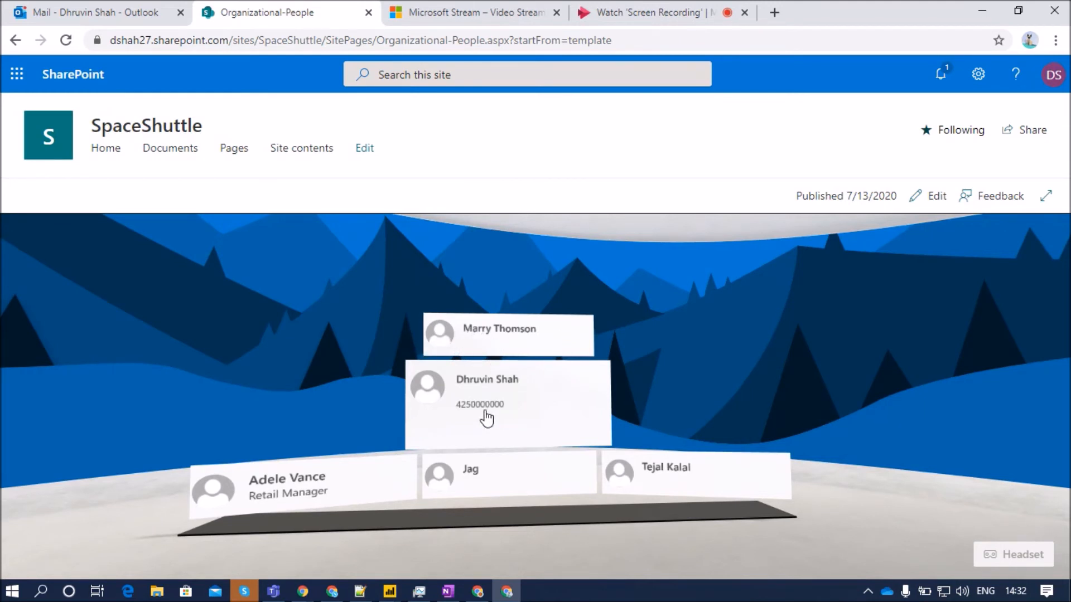
{"action": "mouse_move", "coordinate": [329, 502]}
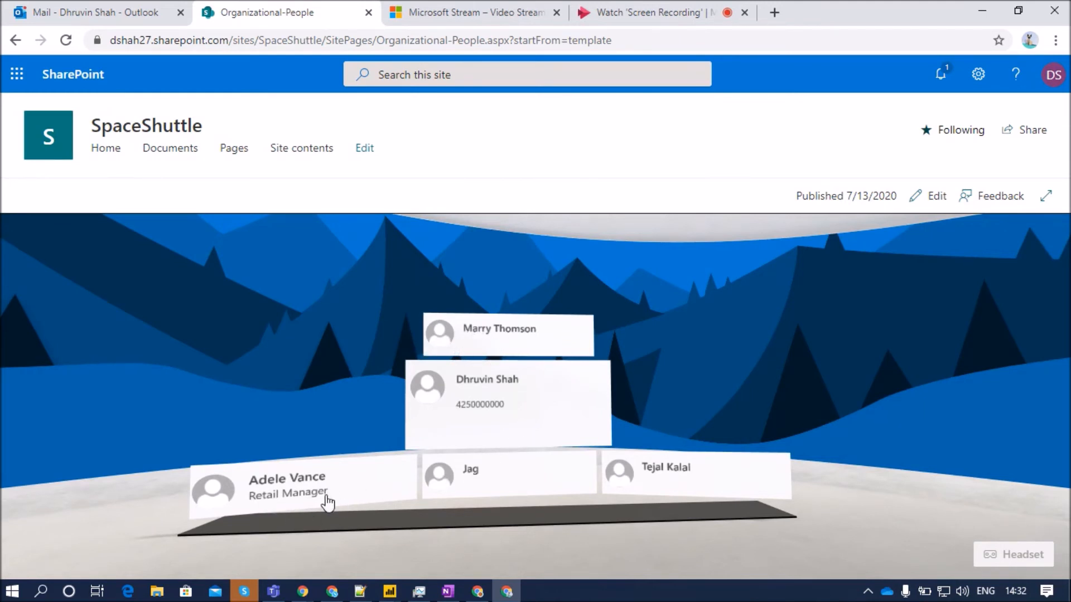
{"action": "mouse_move", "coordinate": [556, 491]}
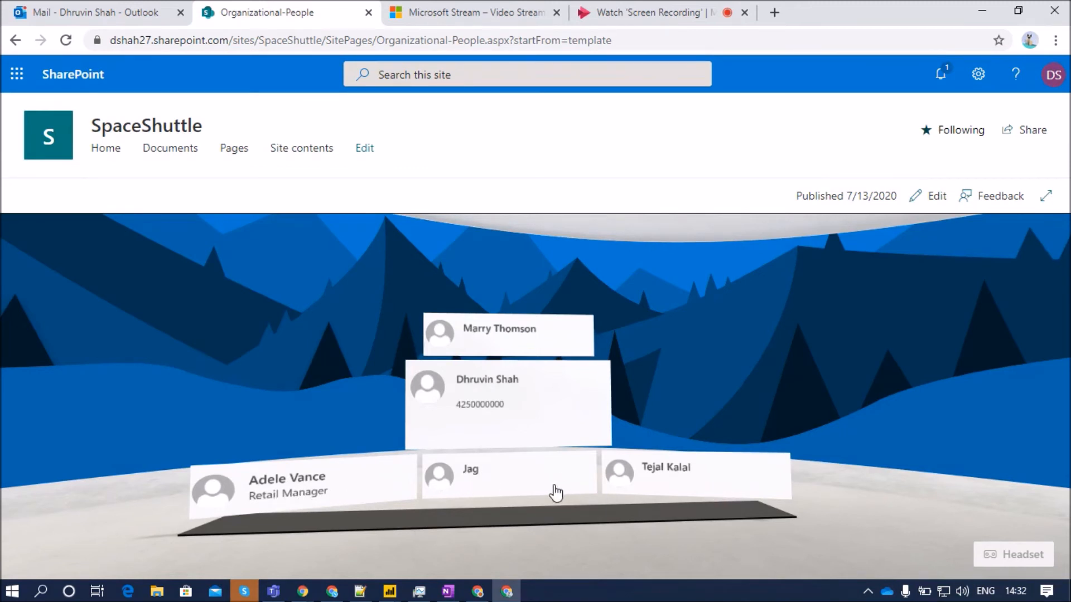
{"action": "mouse_move", "coordinate": [362, 469]}
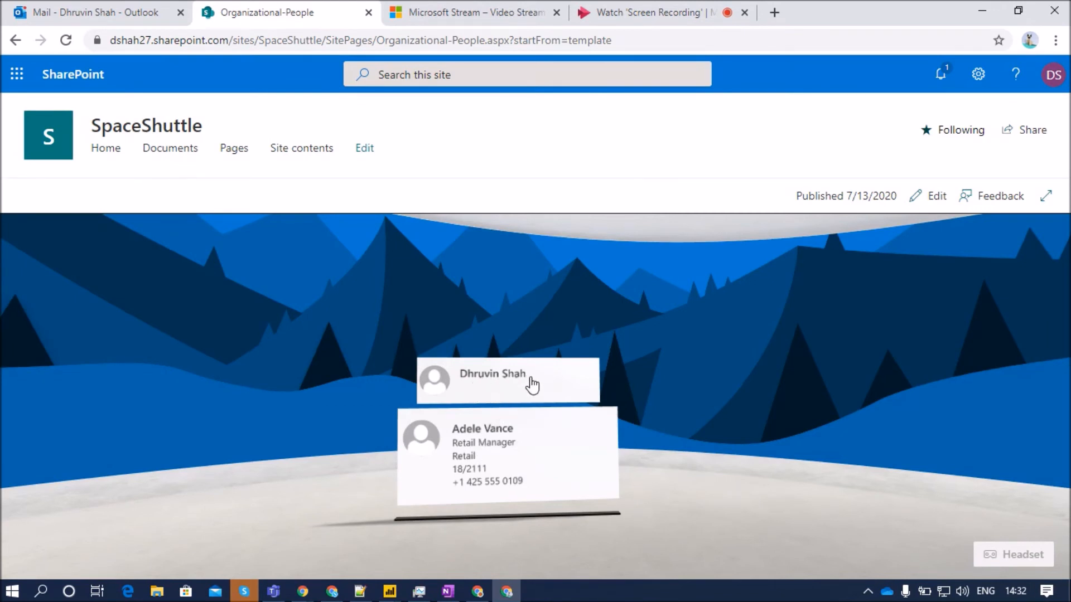
{"action": "mouse_move", "coordinate": [481, 470]}
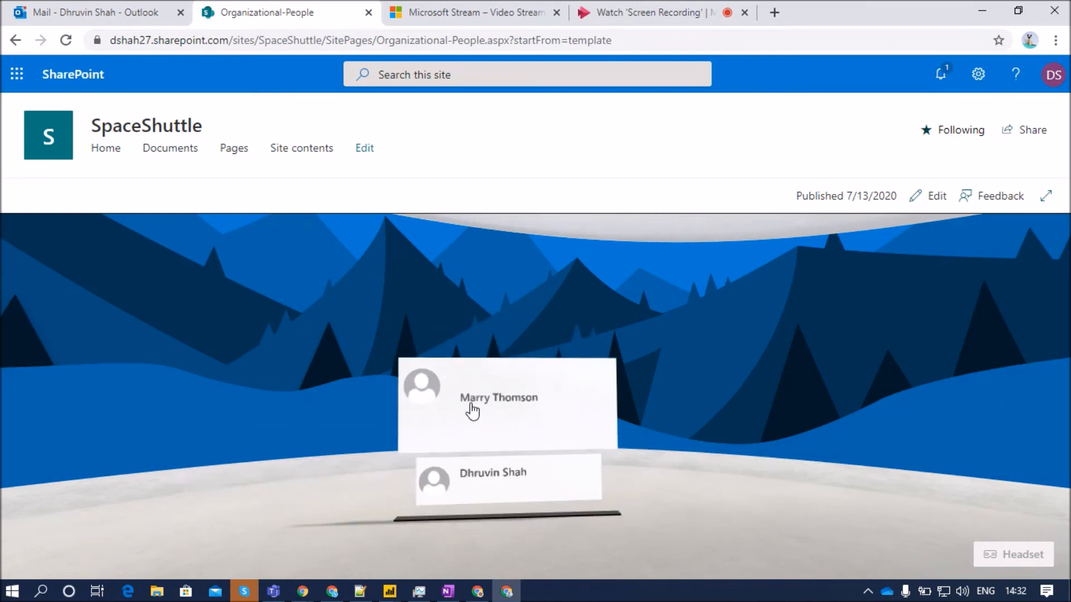
{"action": "mouse_move", "coordinate": [475, 479]}
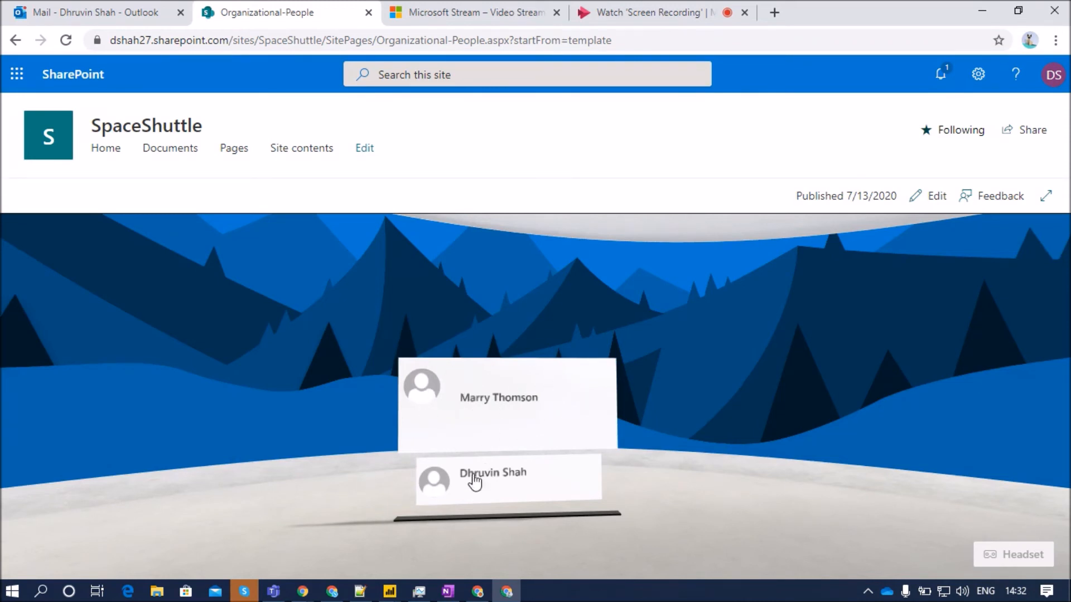
{"action": "mouse_move", "coordinate": [551, 506]}
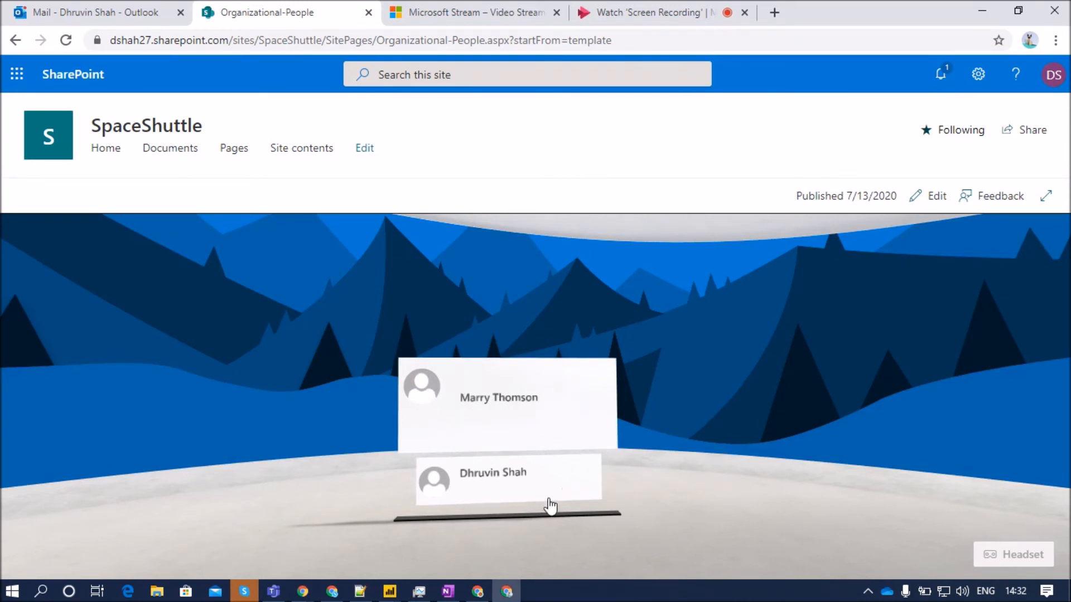
{"action": "mouse_move", "coordinate": [525, 428]}
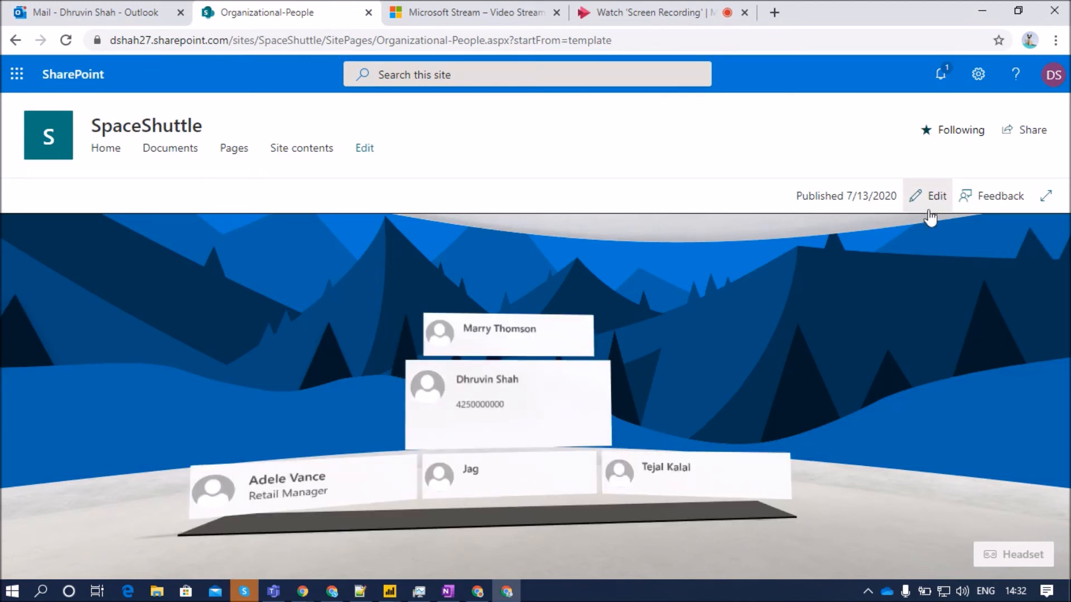
{"action": "left_click", "coordinate": [936, 196]}
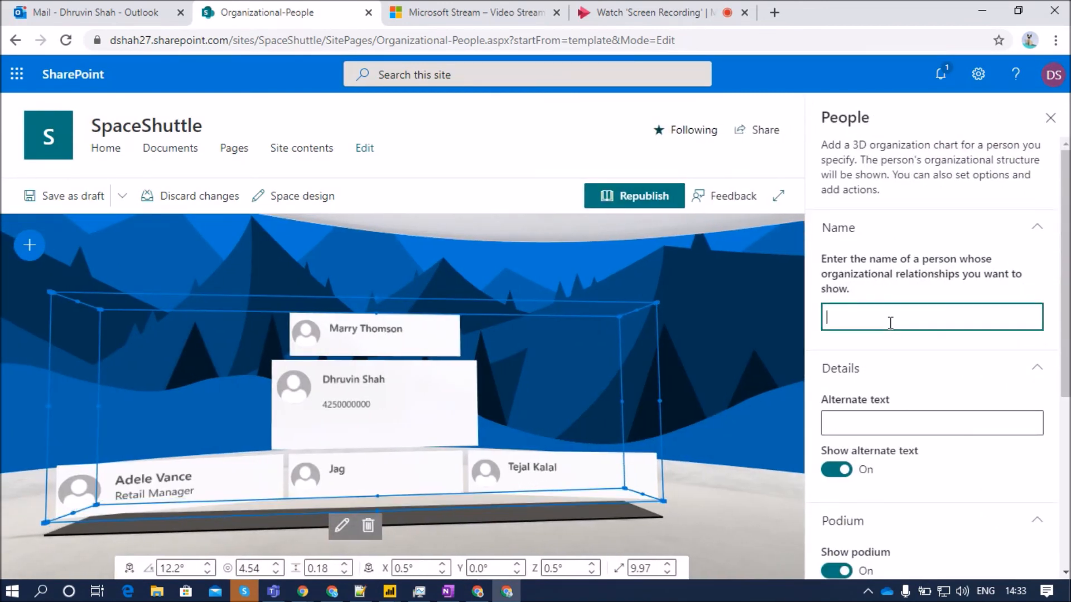
{"action": "type", "text": "ad"}
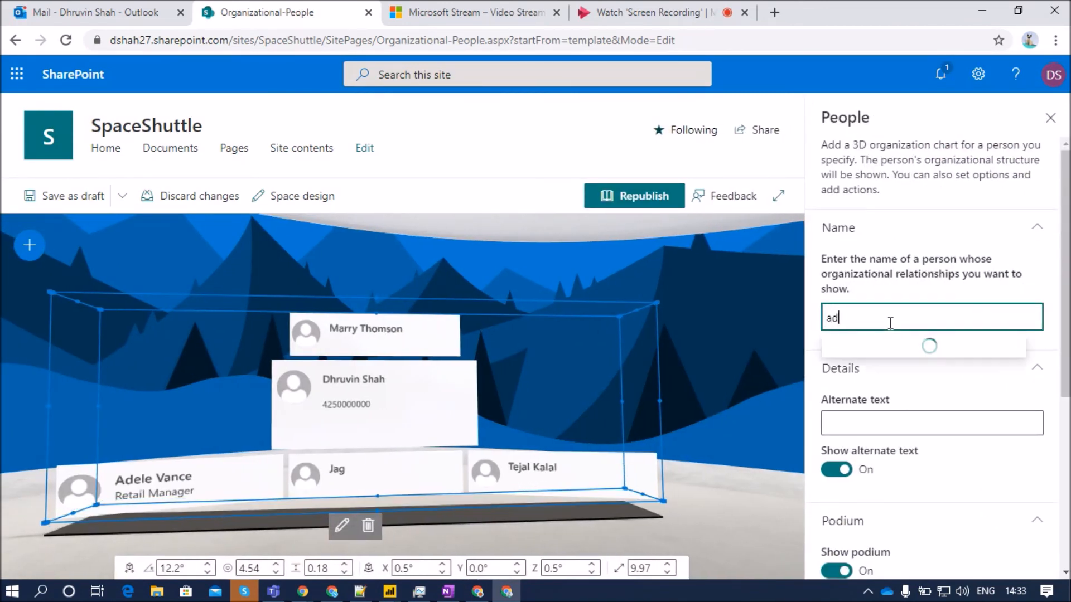
{"action": "left_click", "coordinate": [929, 344]}
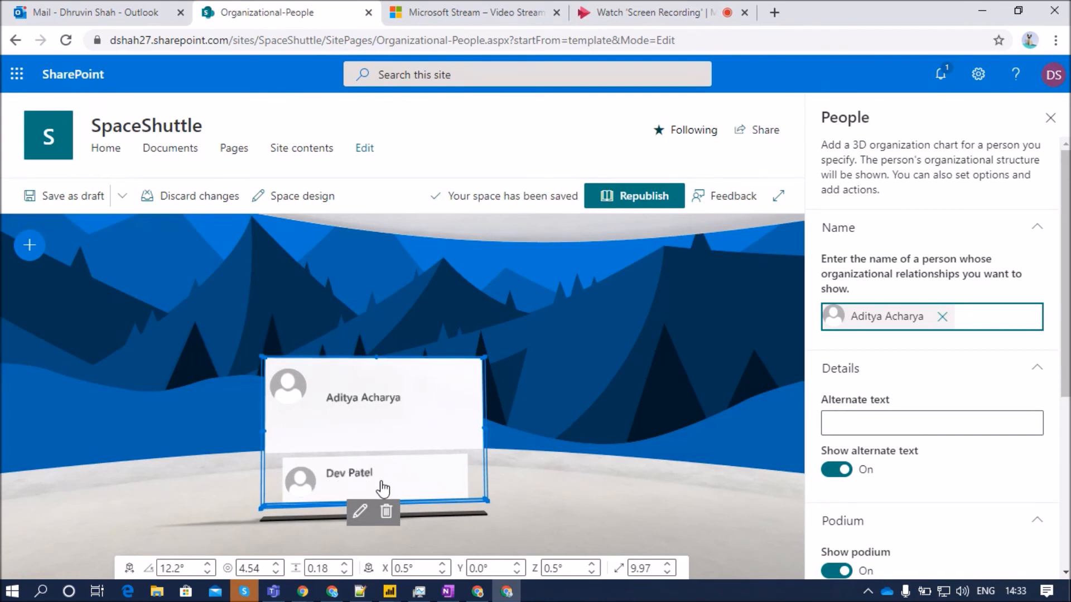
{"action": "mouse_move", "coordinate": [339, 472]}
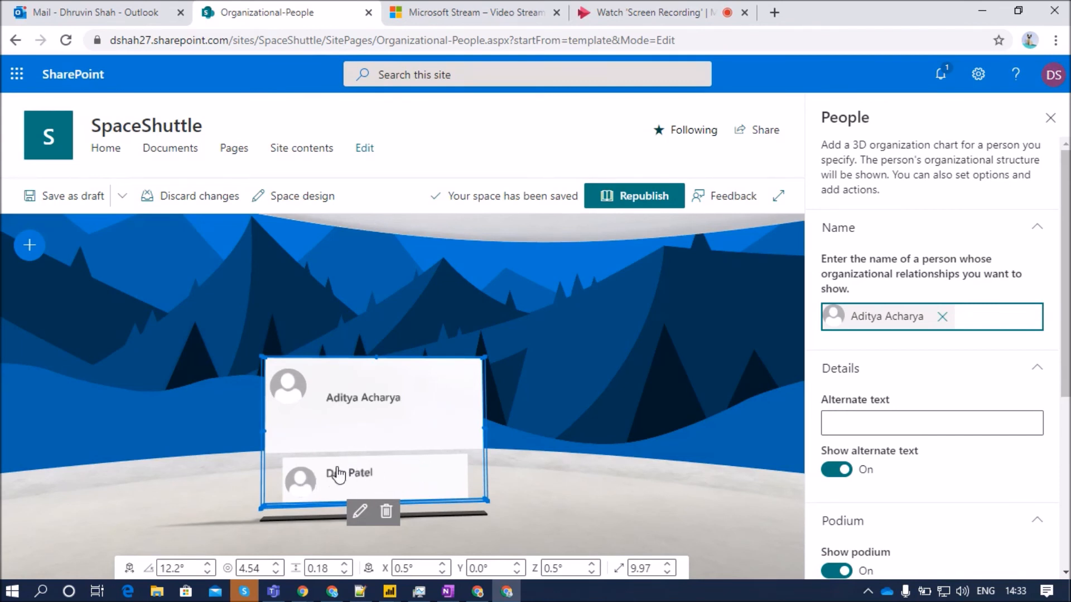
{"action": "mouse_move", "coordinate": [383, 488]}
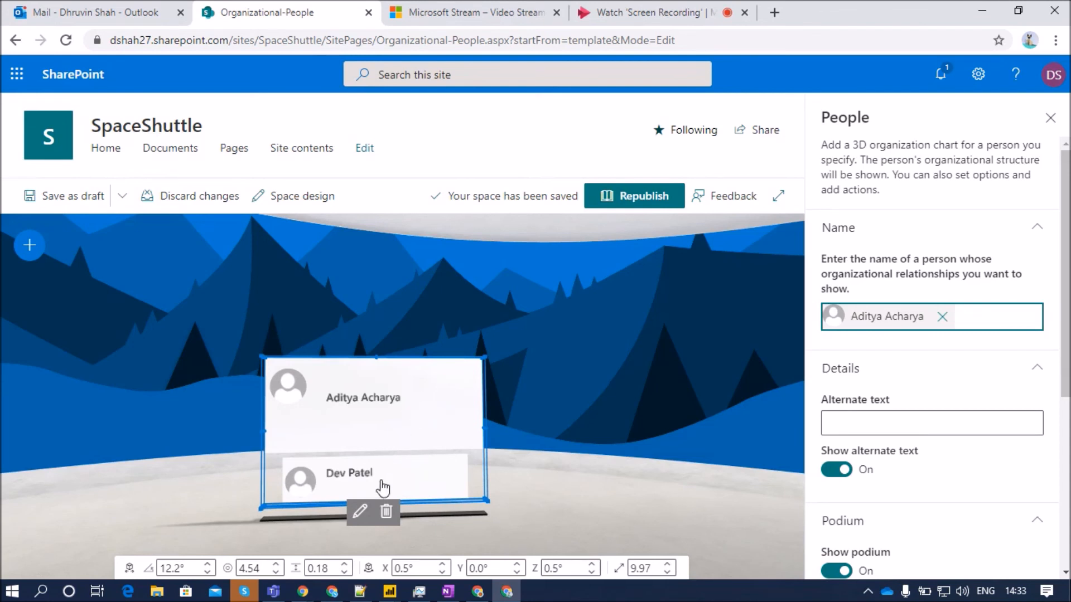
{"action": "left_click", "coordinate": [942, 315]}
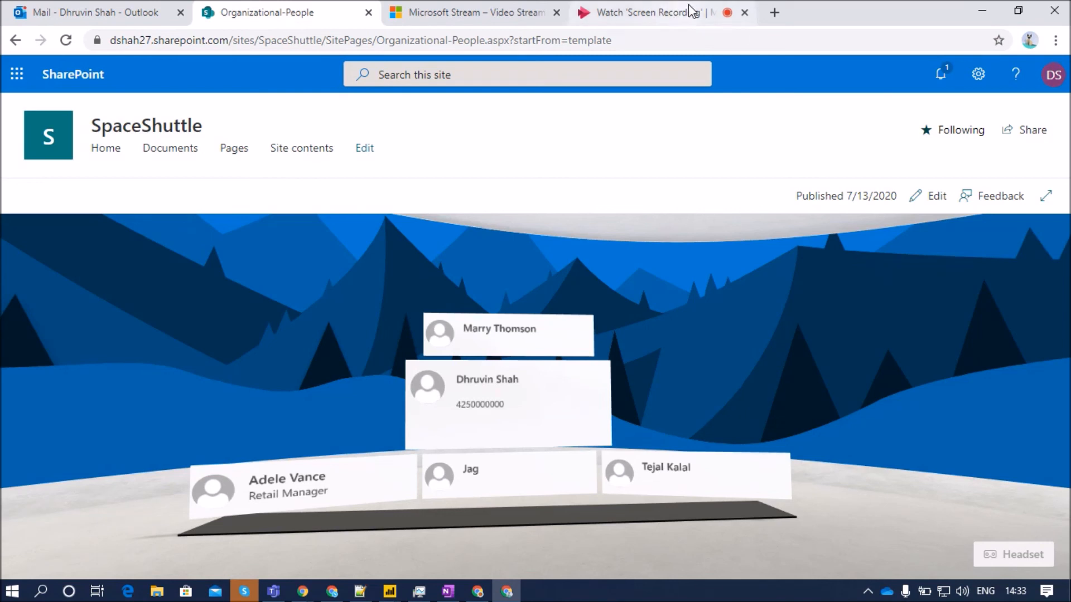
{"action": "mouse_move", "coordinate": [774, 12]}
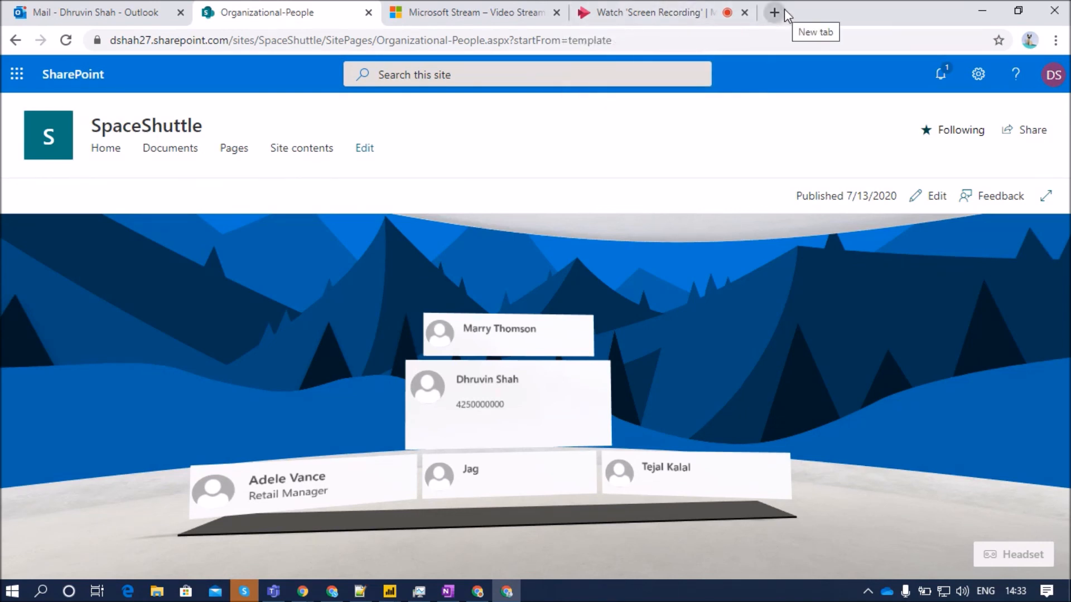
Open the Learn2All YouTube channel in a new tab and subscribe to it
{"action": "left_click", "coordinate": [775, 13]}
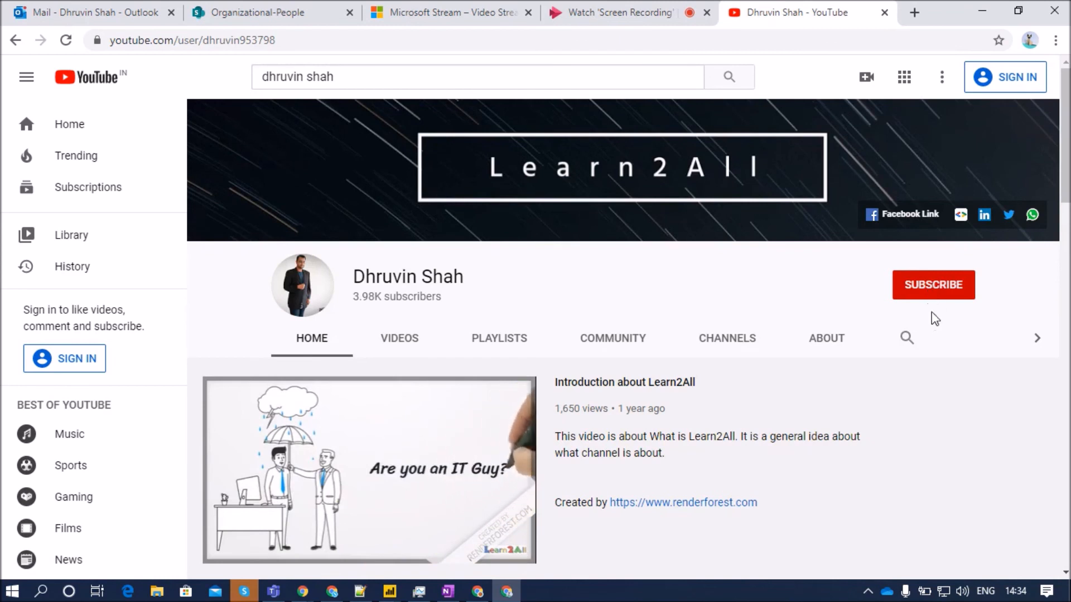
{"action": "mouse_move", "coordinate": [944, 311]}
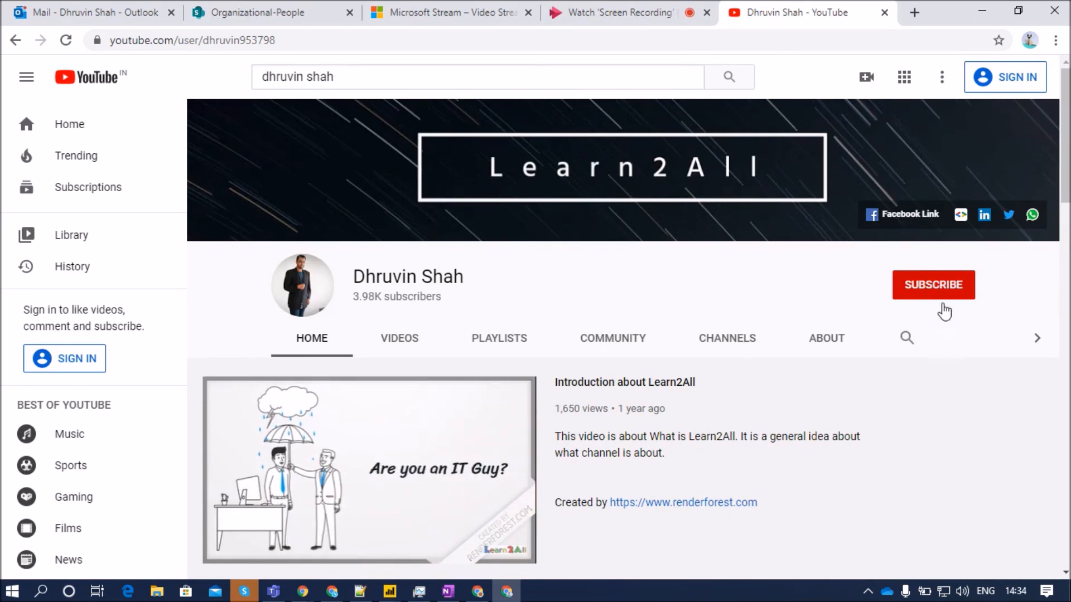
{"action": "mouse_move", "coordinate": [983, 214]}
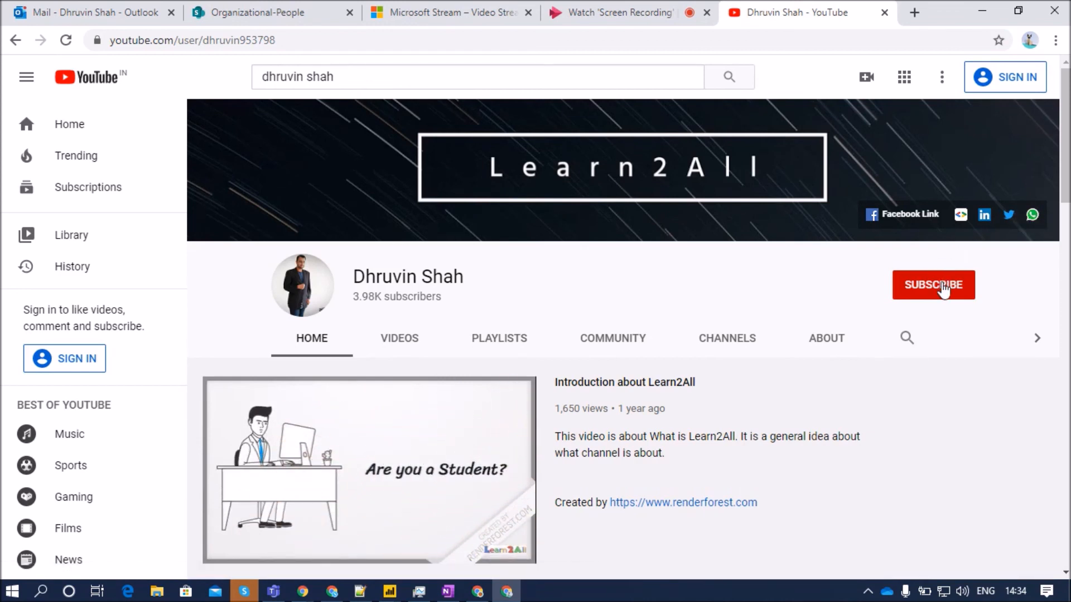
{"action": "left_click", "coordinate": [813, 12]}
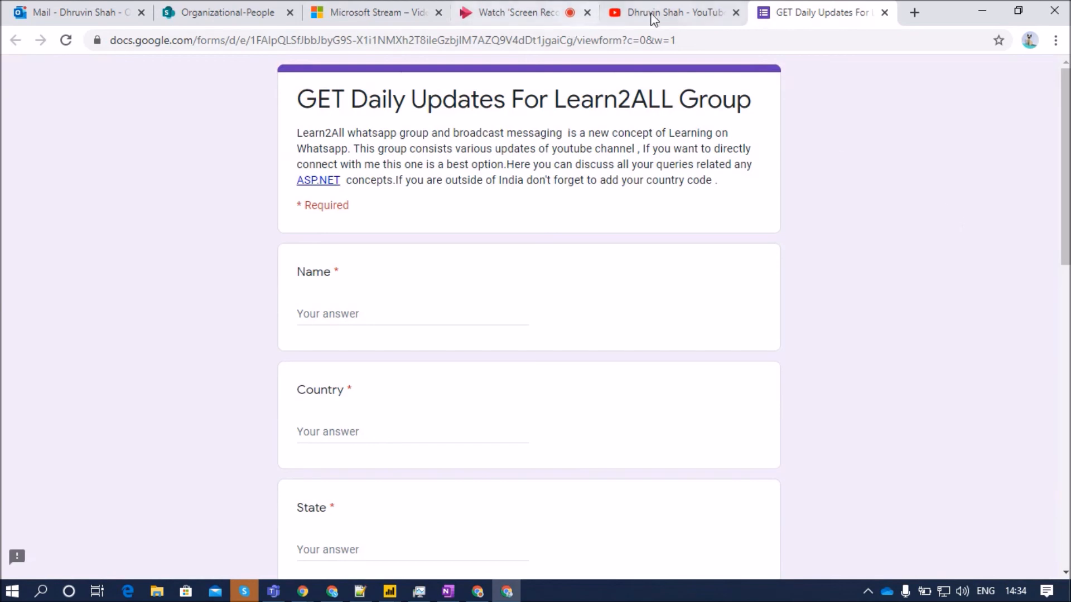
{"action": "left_click", "coordinate": [673, 13]}
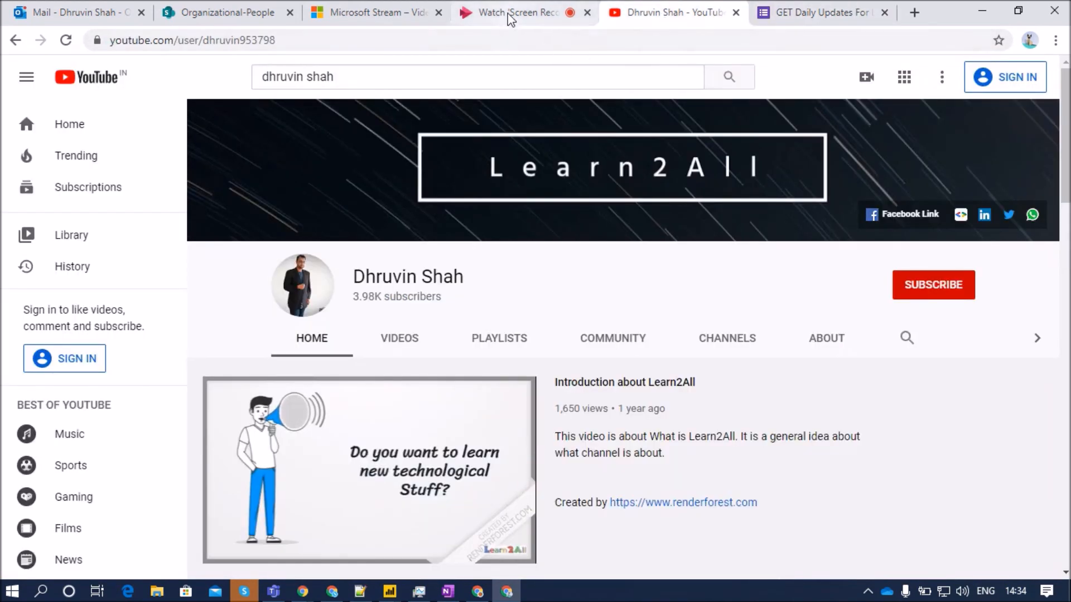